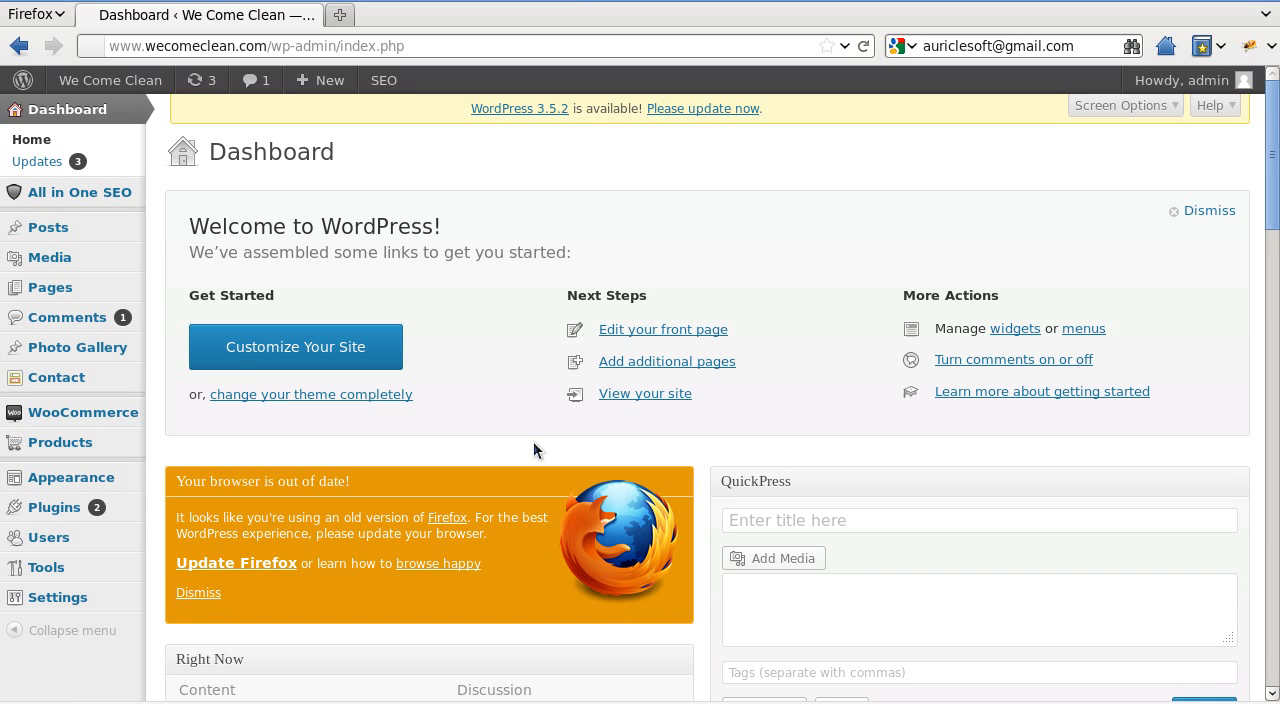
pyautogui.moveTo(444, 444)
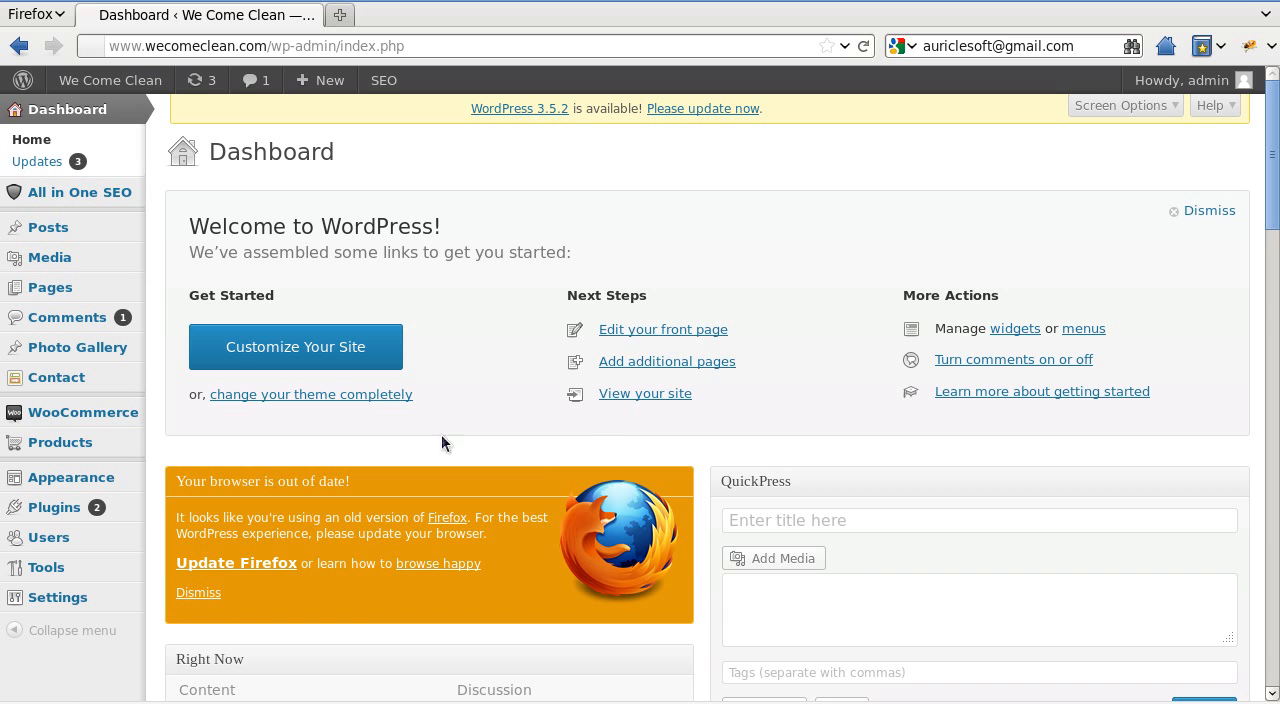
pyautogui.moveTo(504, 196)
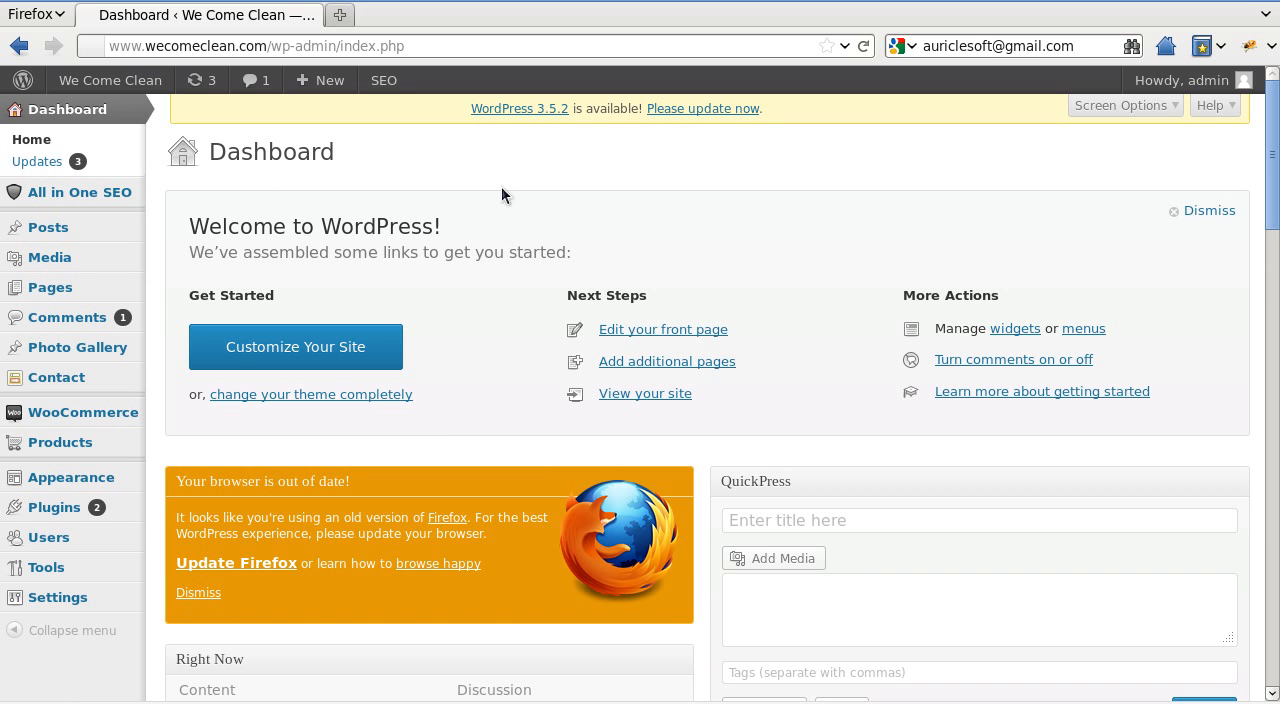
pyautogui.moveTo(188, 496)
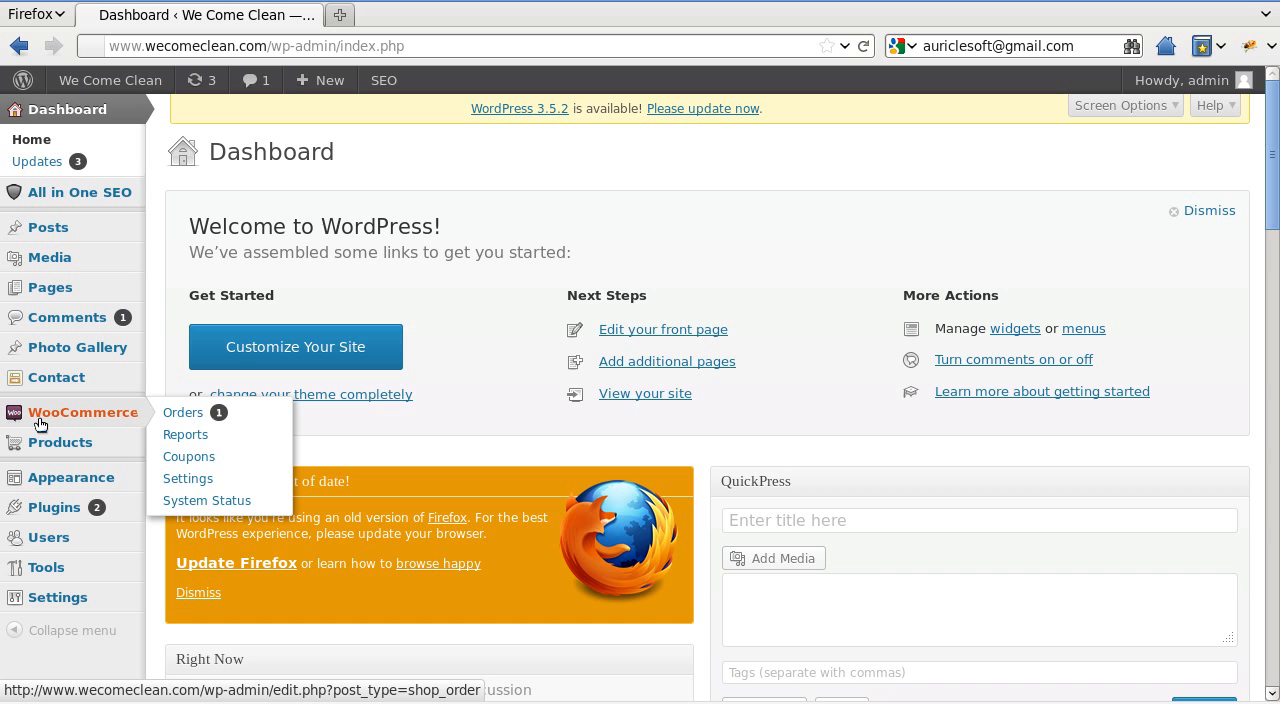
pyautogui.moveTo(66, 424)
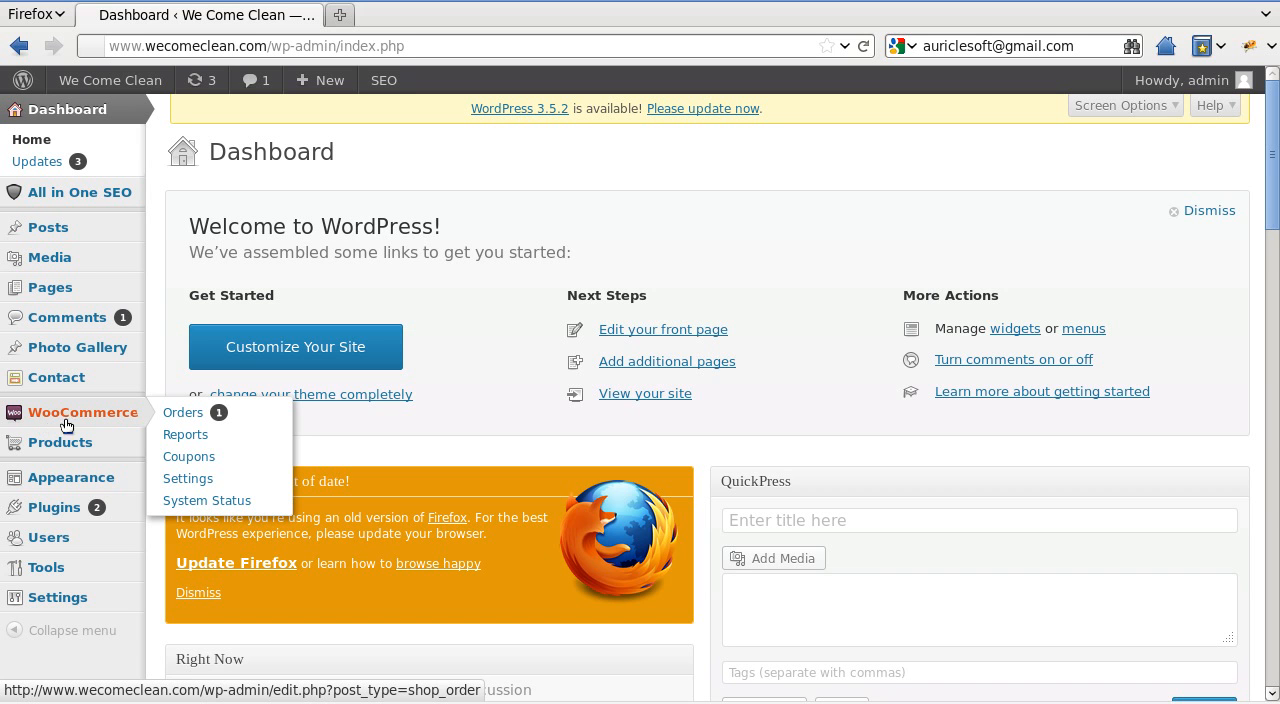
pyautogui.moveTo(188, 478)
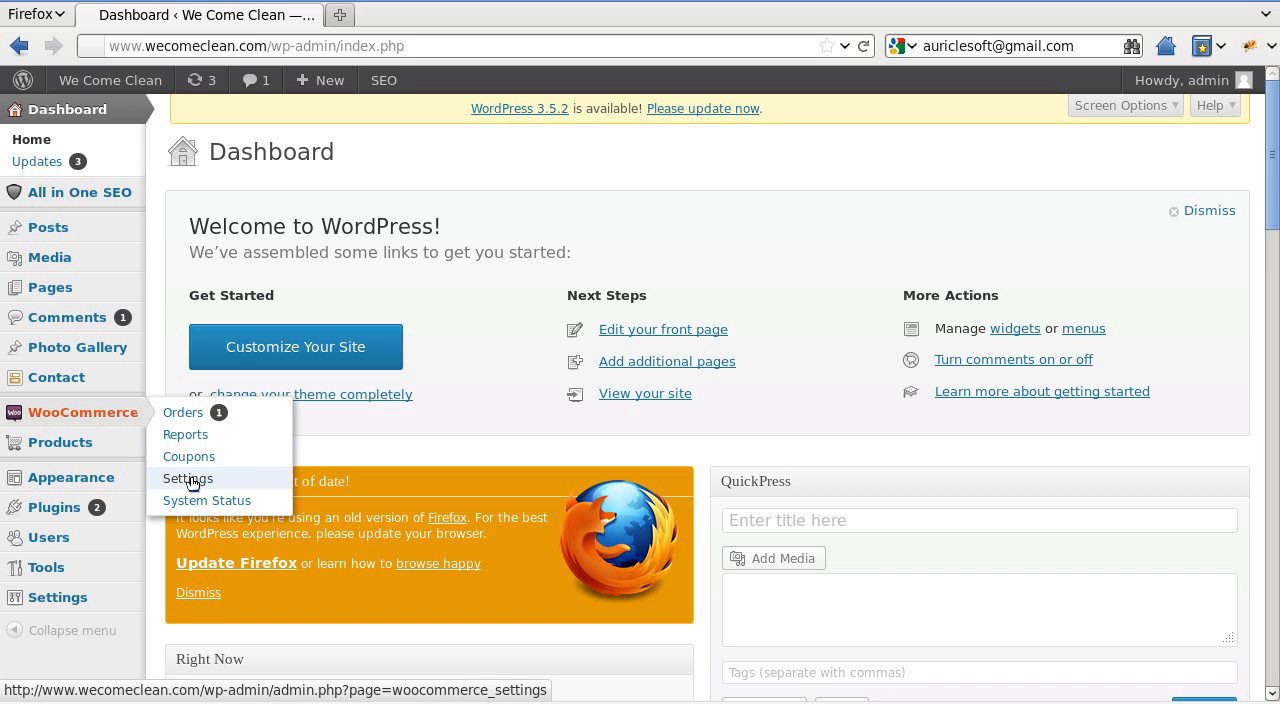
# Go to the WooCommerce store Settings from the admin sidebar.
pyautogui.click(188, 478)
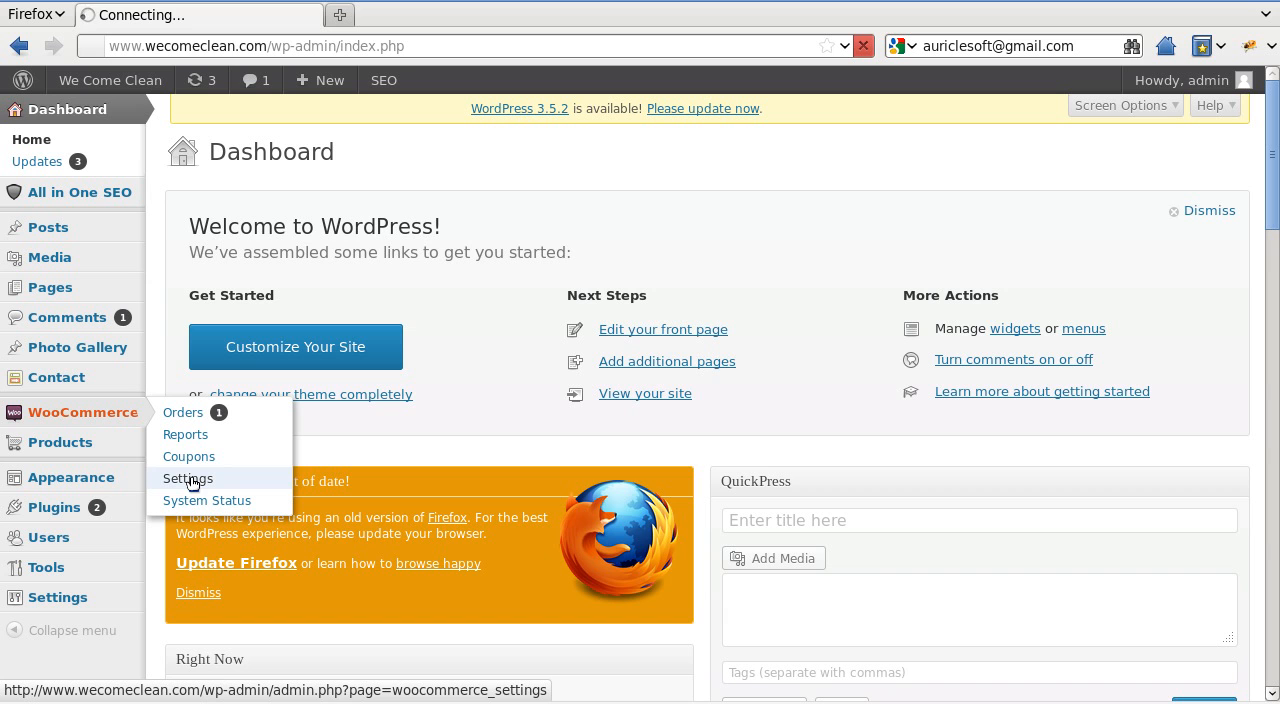
pyautogui.moveTo(184, 434)
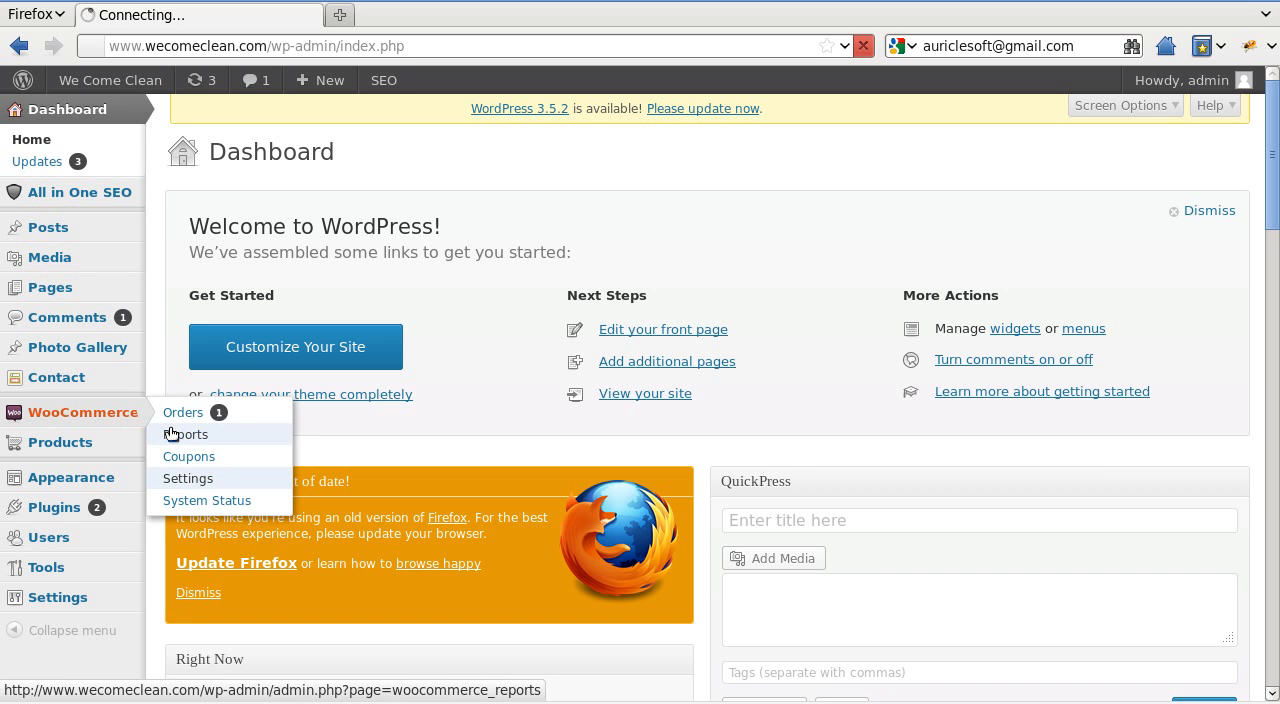
pyautogui.moveTo(188, 478)
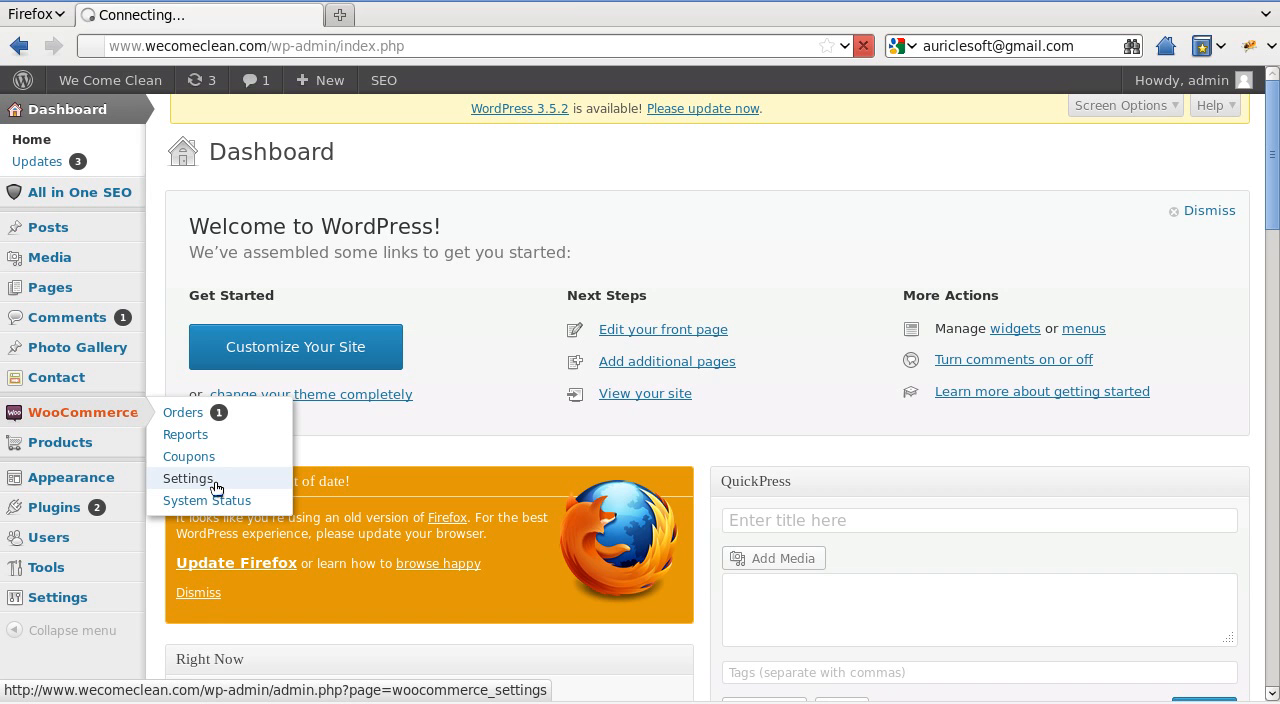
pyautogui.moveTo(236, 476)
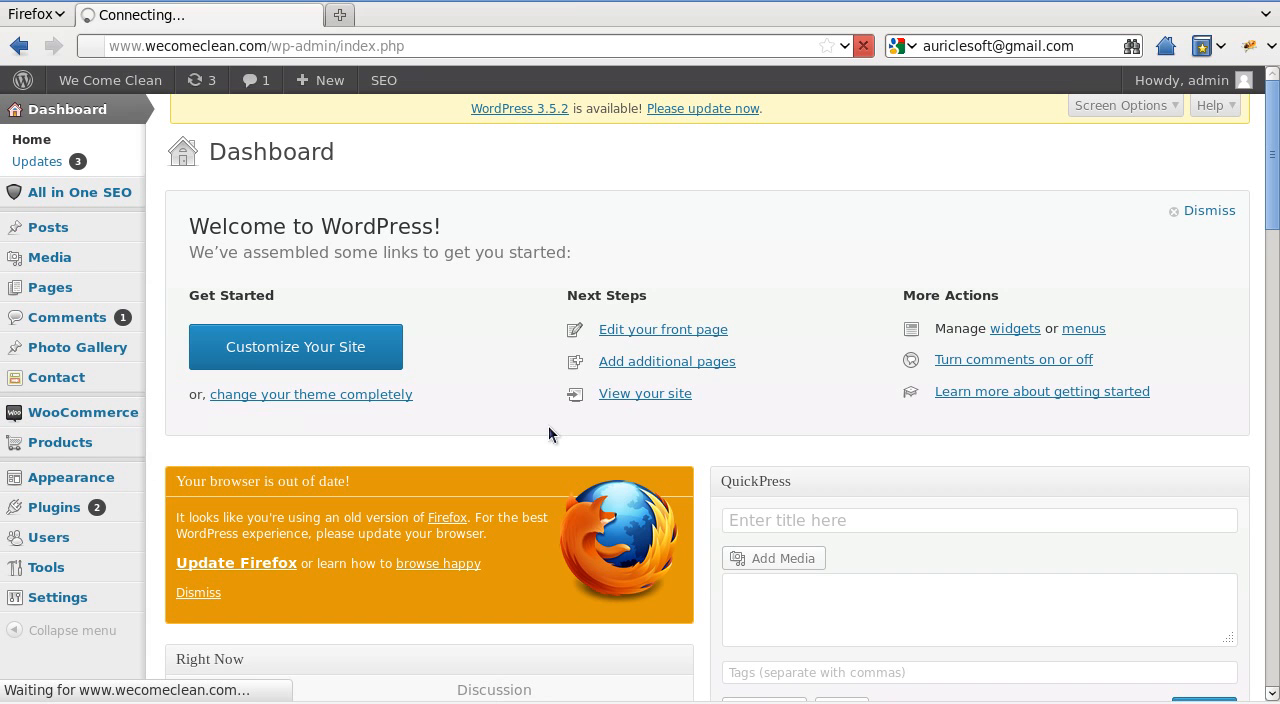
# Land on the General settings tab with base location, currency and checkout options.
pyautogui.click(84, 412)
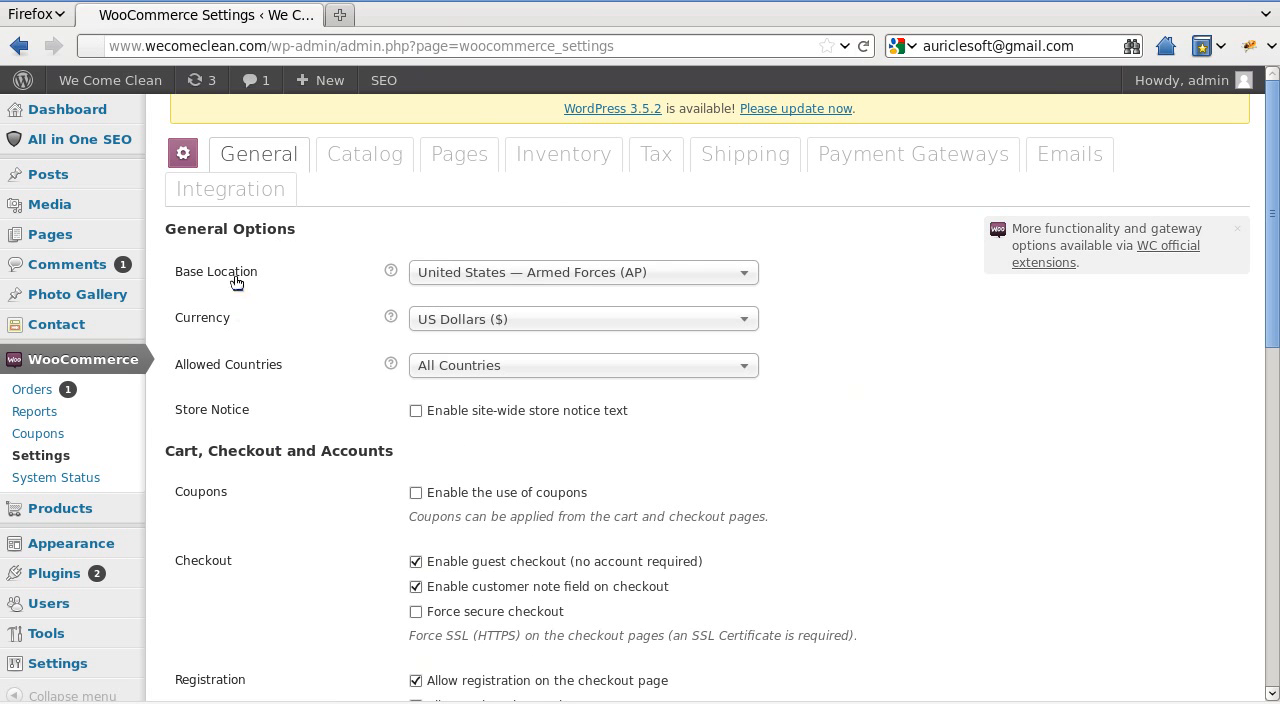
pyautogui.moveTo(364, 154)
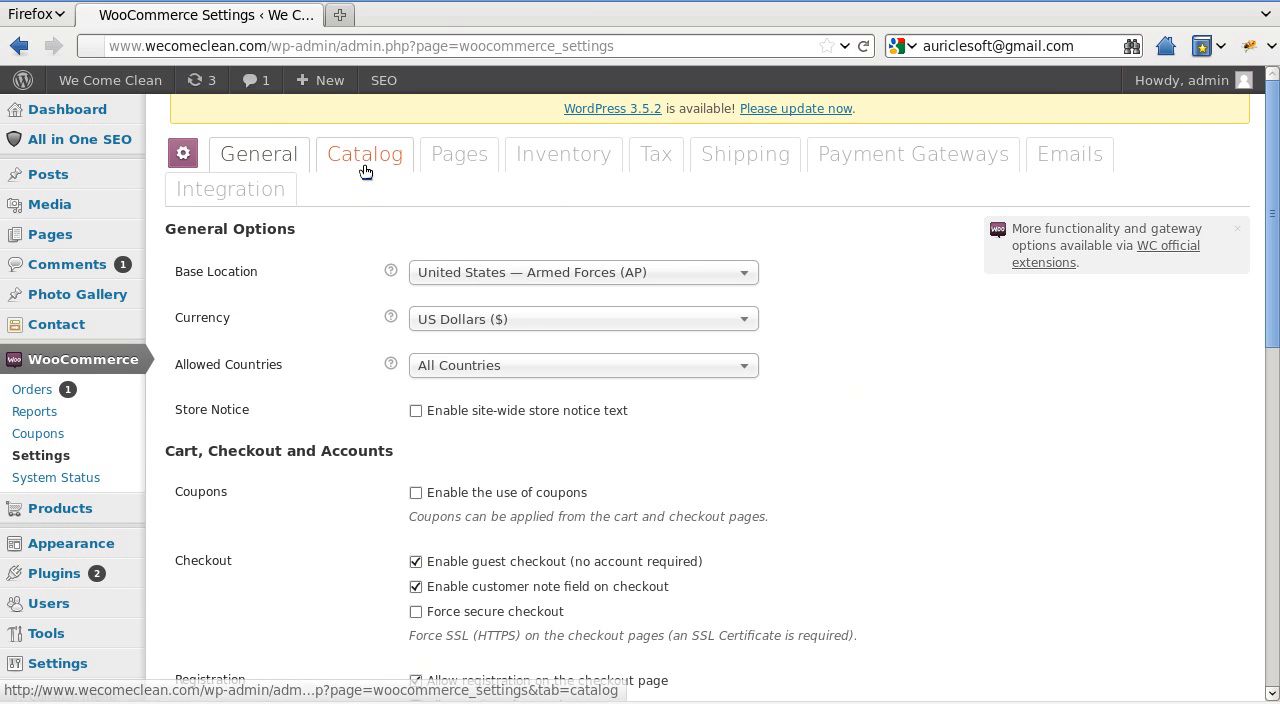
pyautogui.moveTo(460, 154)
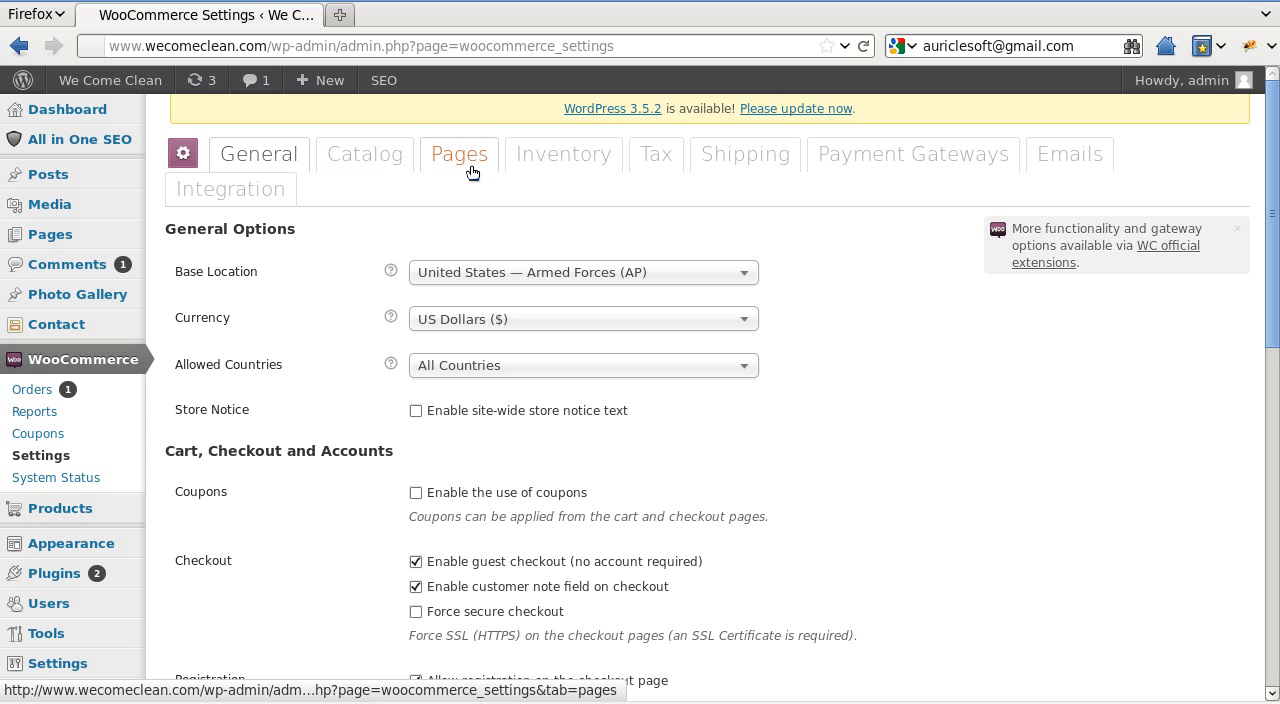
pyautogui.moveTo(576, 204)
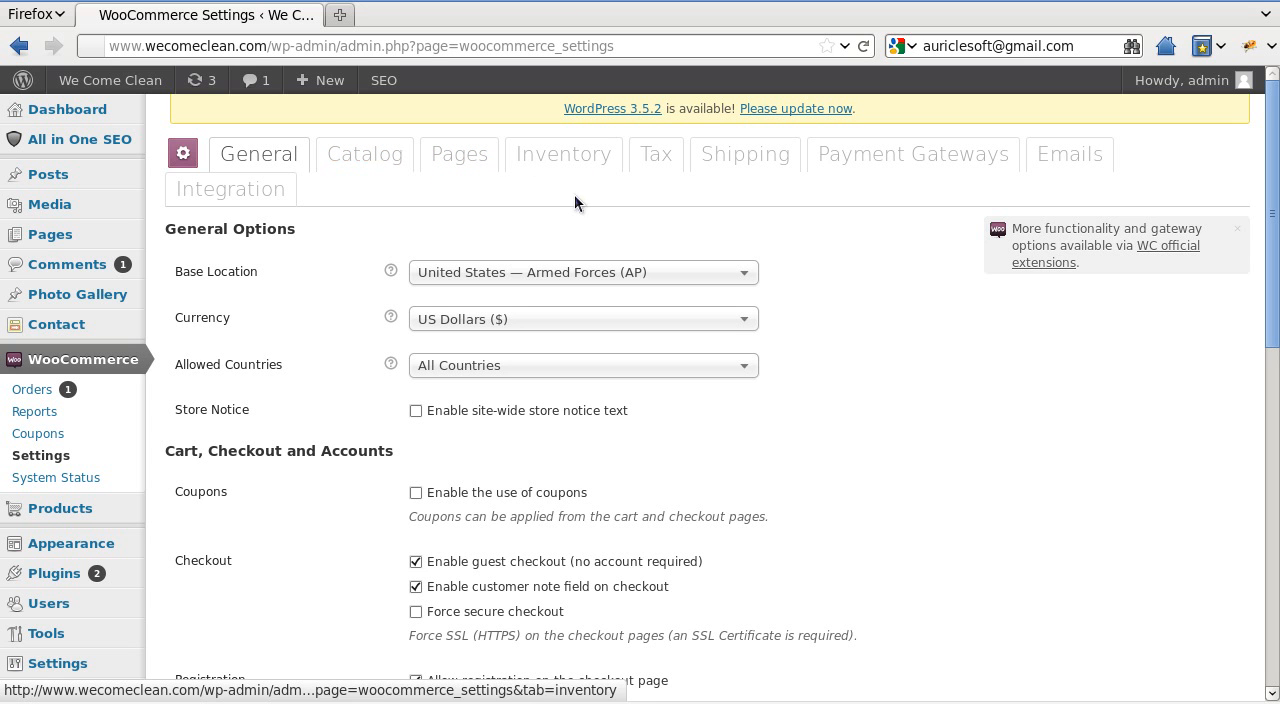
pyautogui.moveTo(564, 154)
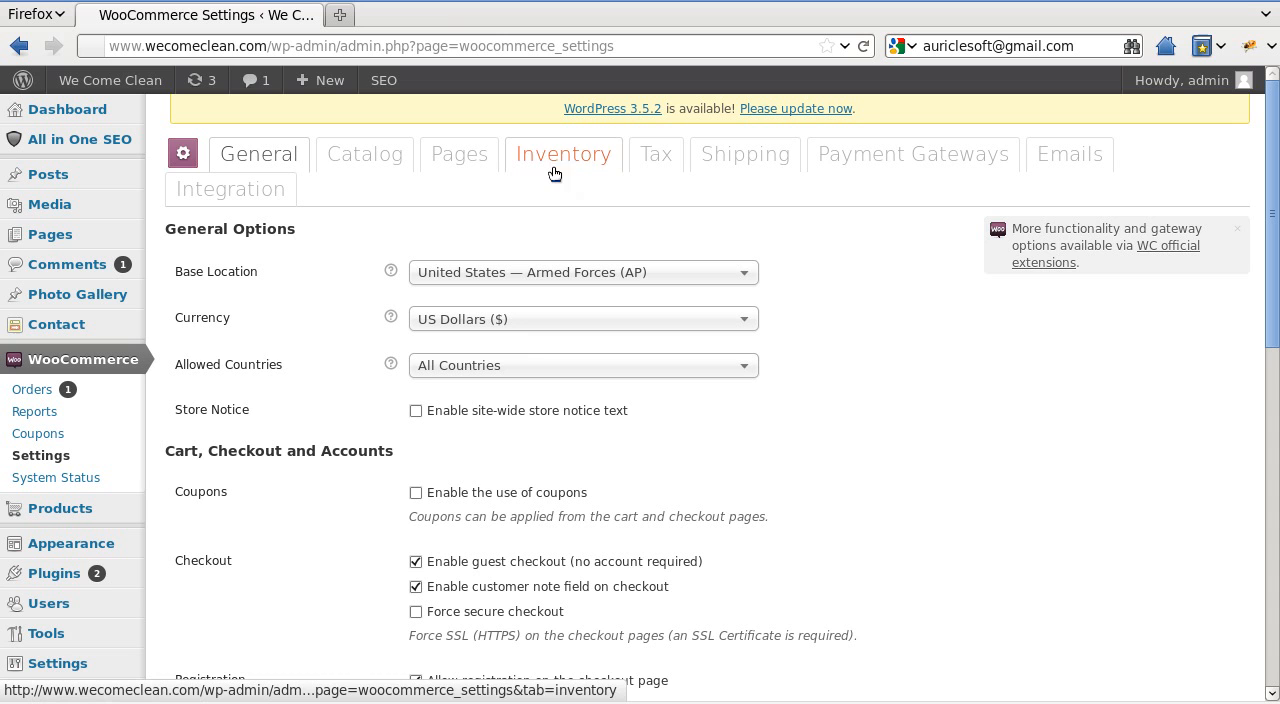
pyautogui.moveTo(644, 160)
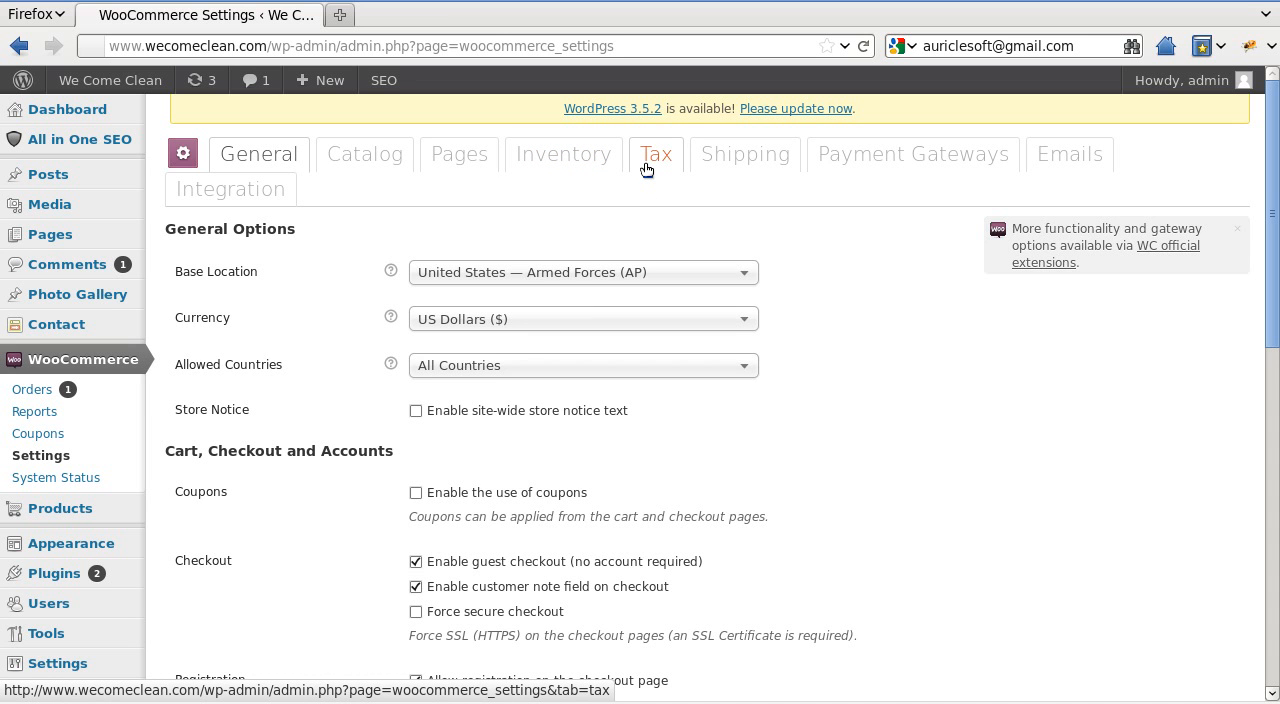
pyautogui.moveTo(668, 160)
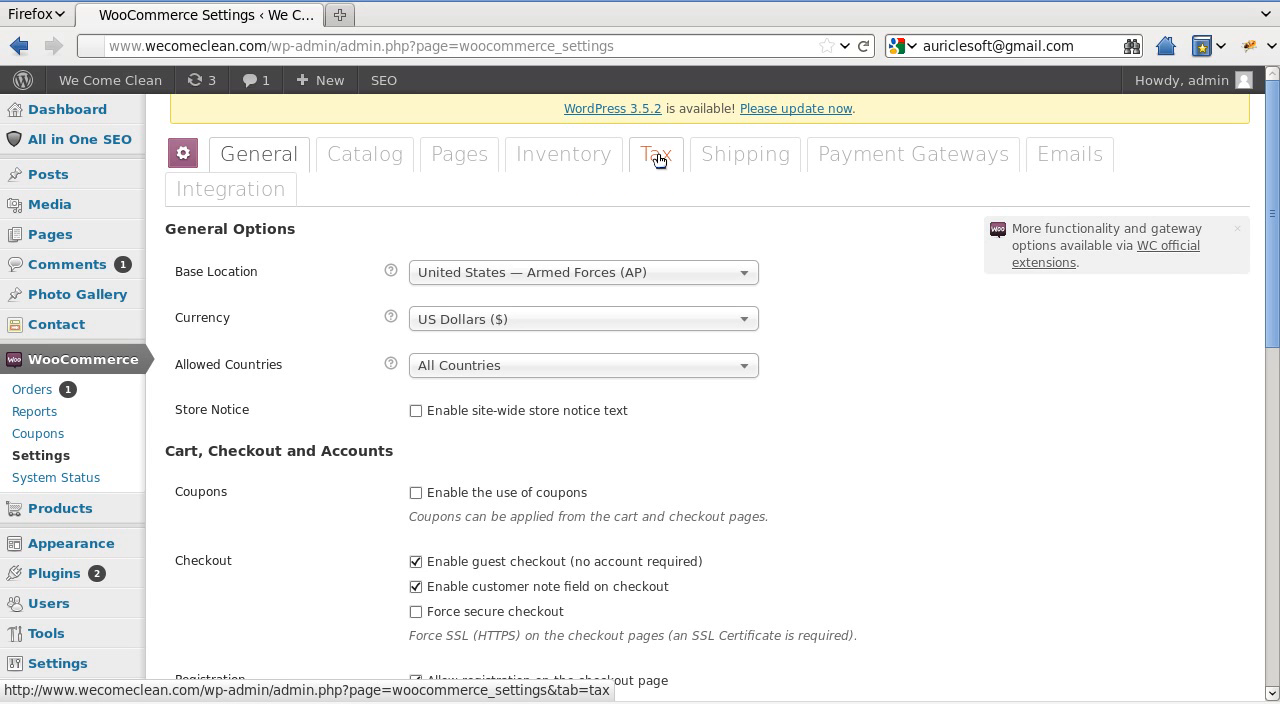
# Switch the WooCommerce settings to the Tax tab.
pyautogui.click(656, 154)
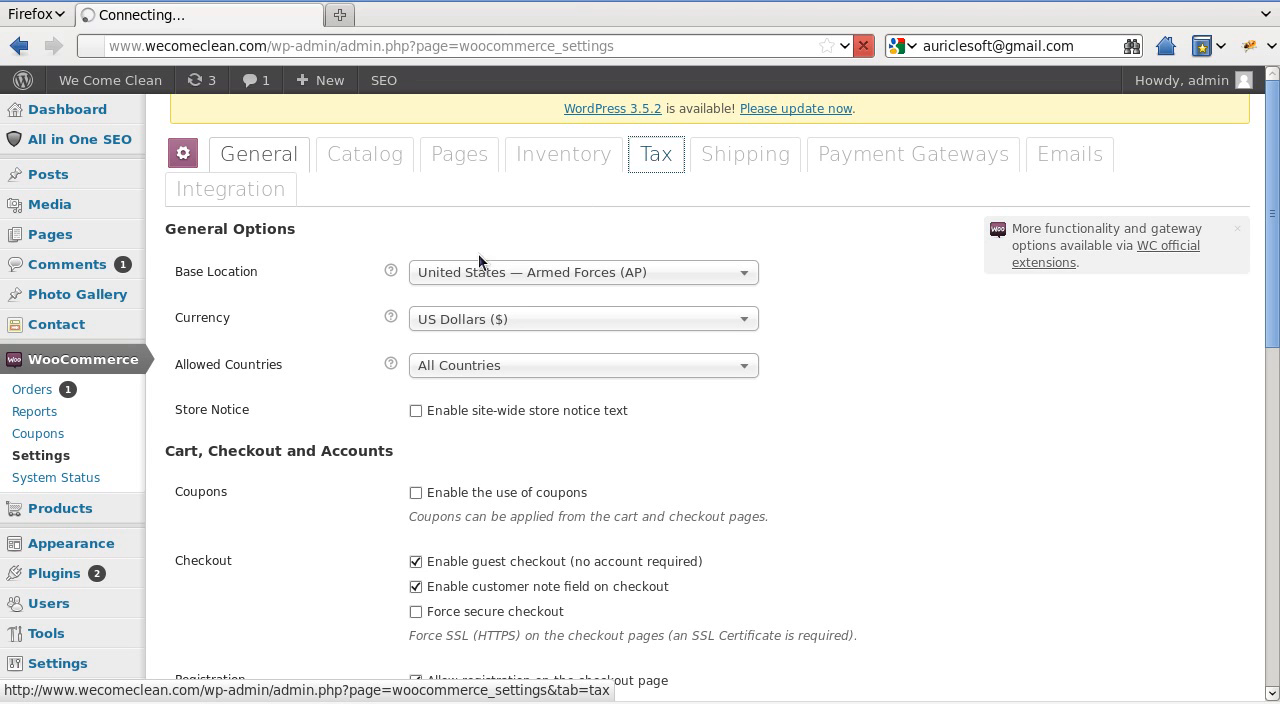
pyautogui.moveTo(784, 340)
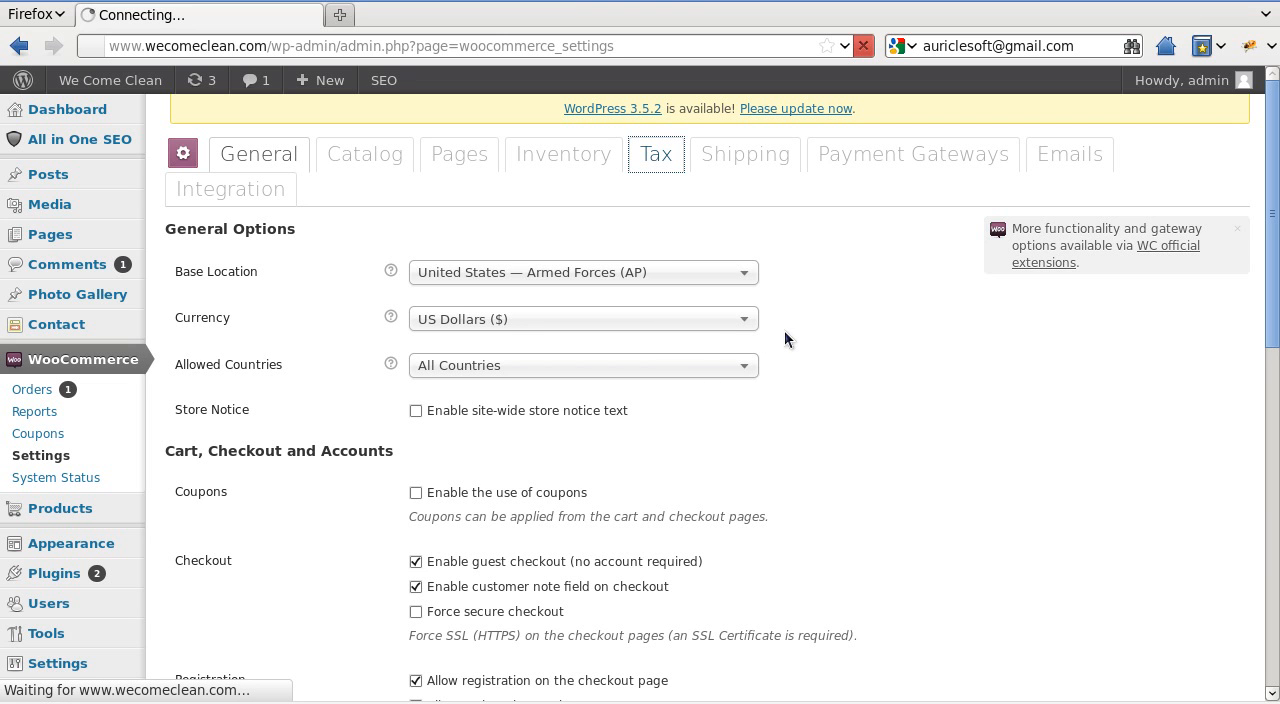
pyautogui.click(656, 154)
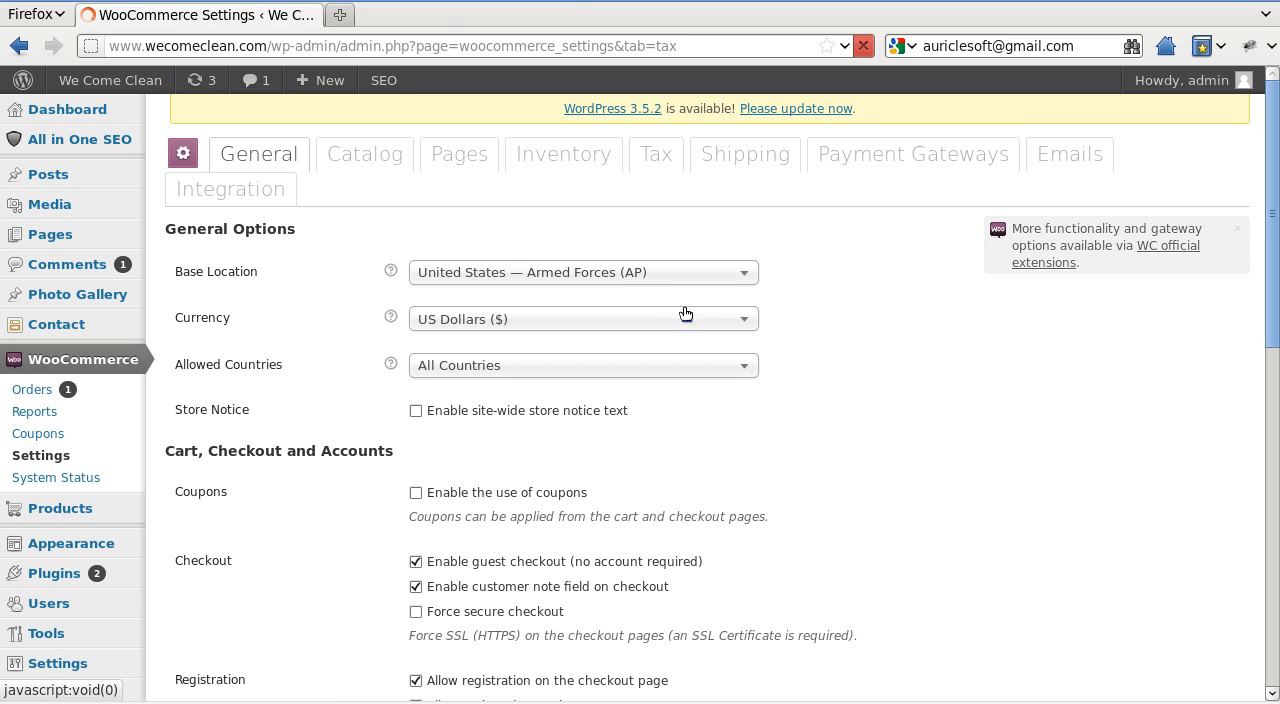
pyautogui.click(656, 152)
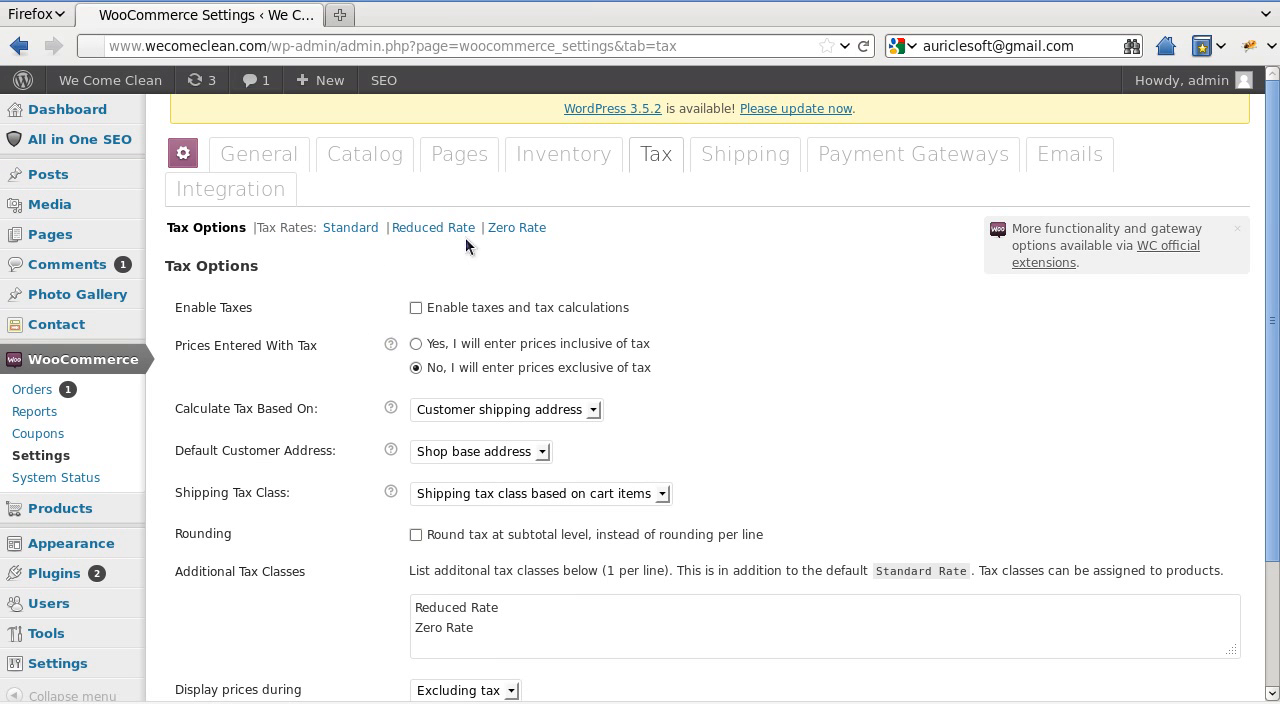
pyautogui.moveTo(772, 404)
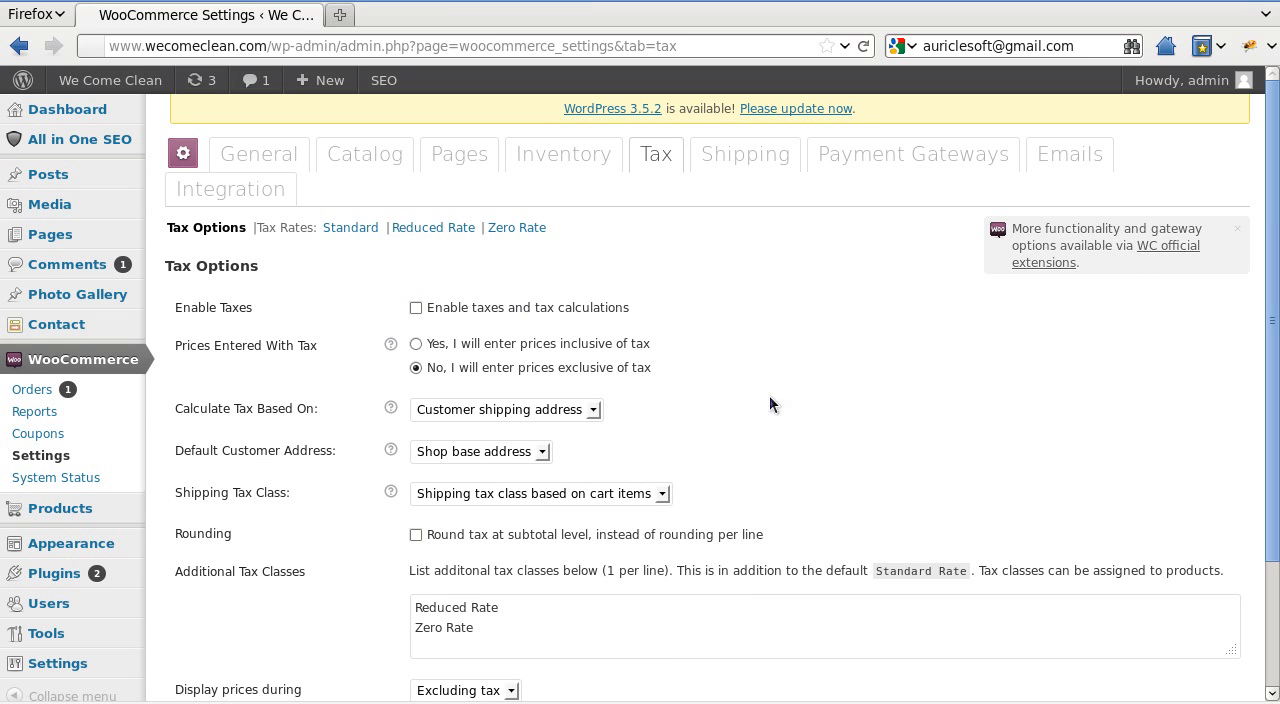
pyautogui.moveTo(150, 340)
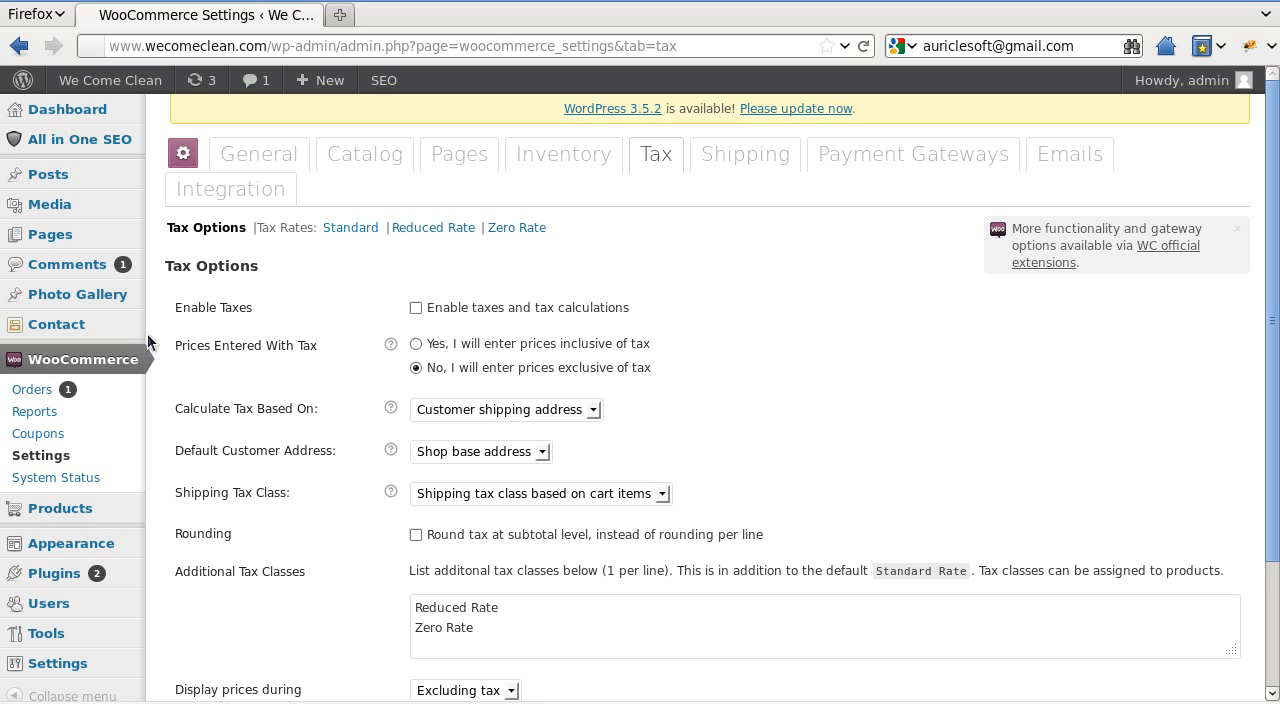
pyautogui.moveTo(376, 312)
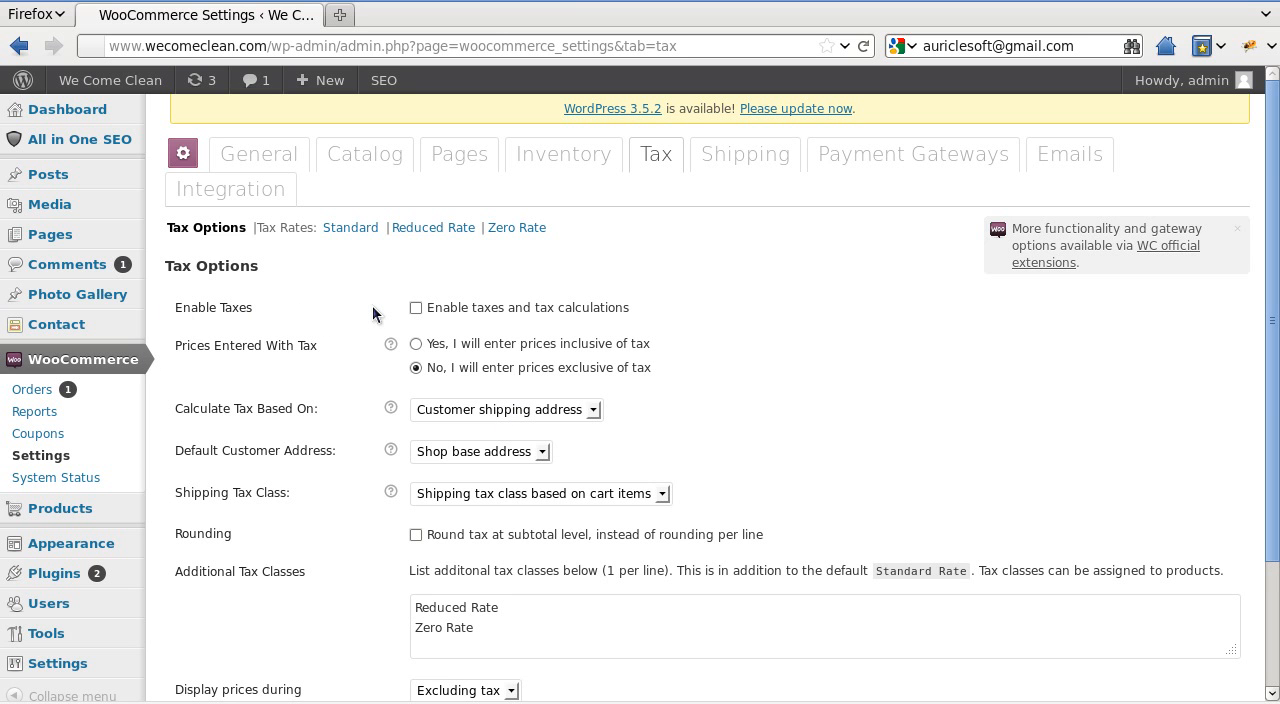
pyautogui.moveTo(144, 394)
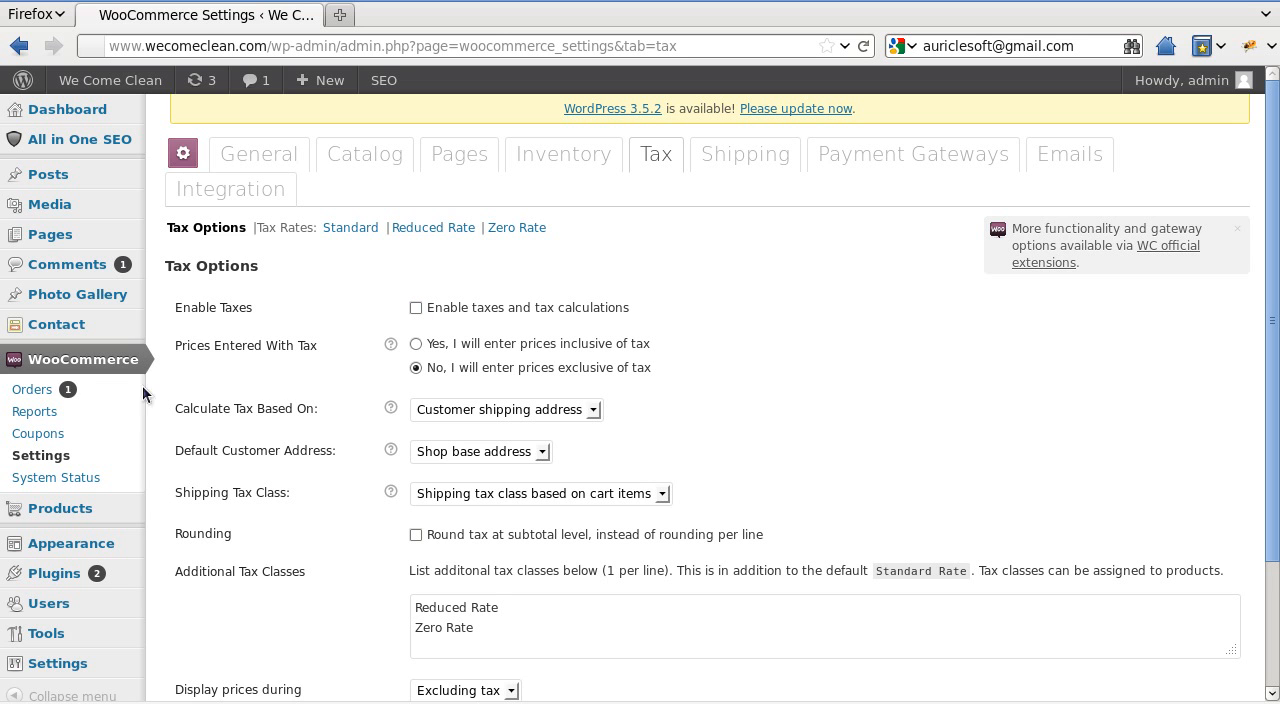
pyautogui.moveTo(466, 372)
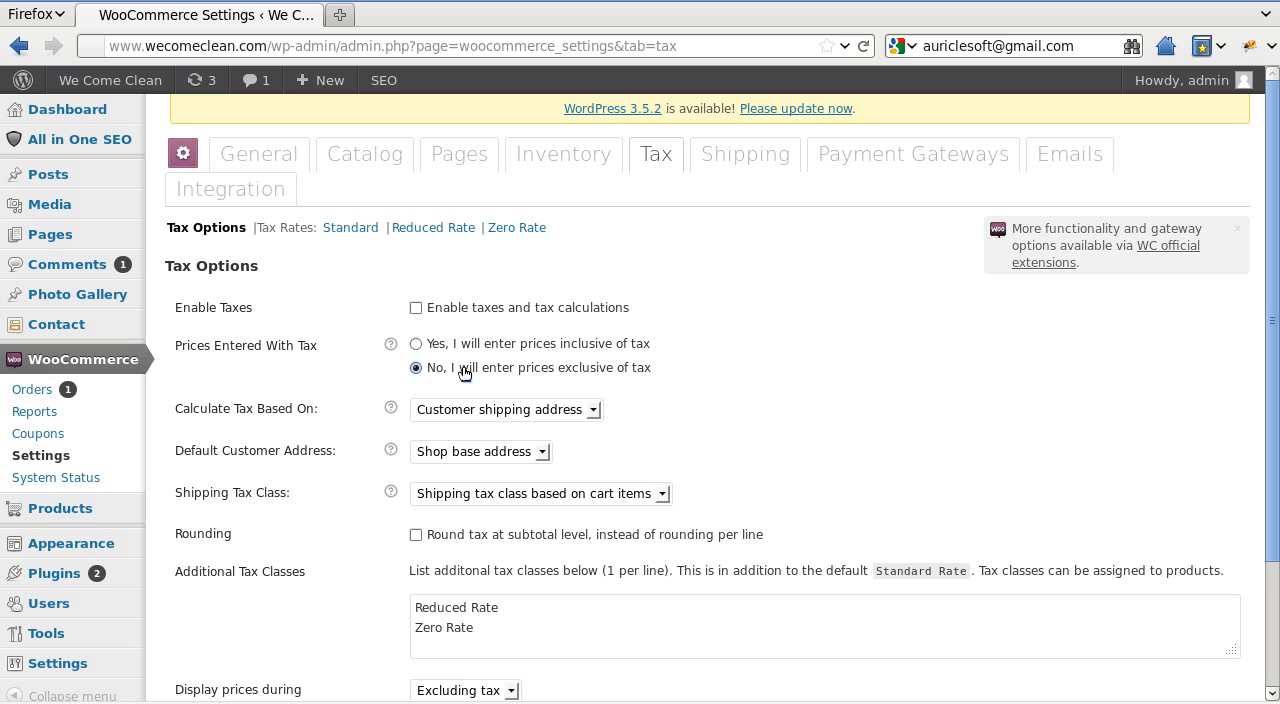
pyautogui.moveTo(448, 392)
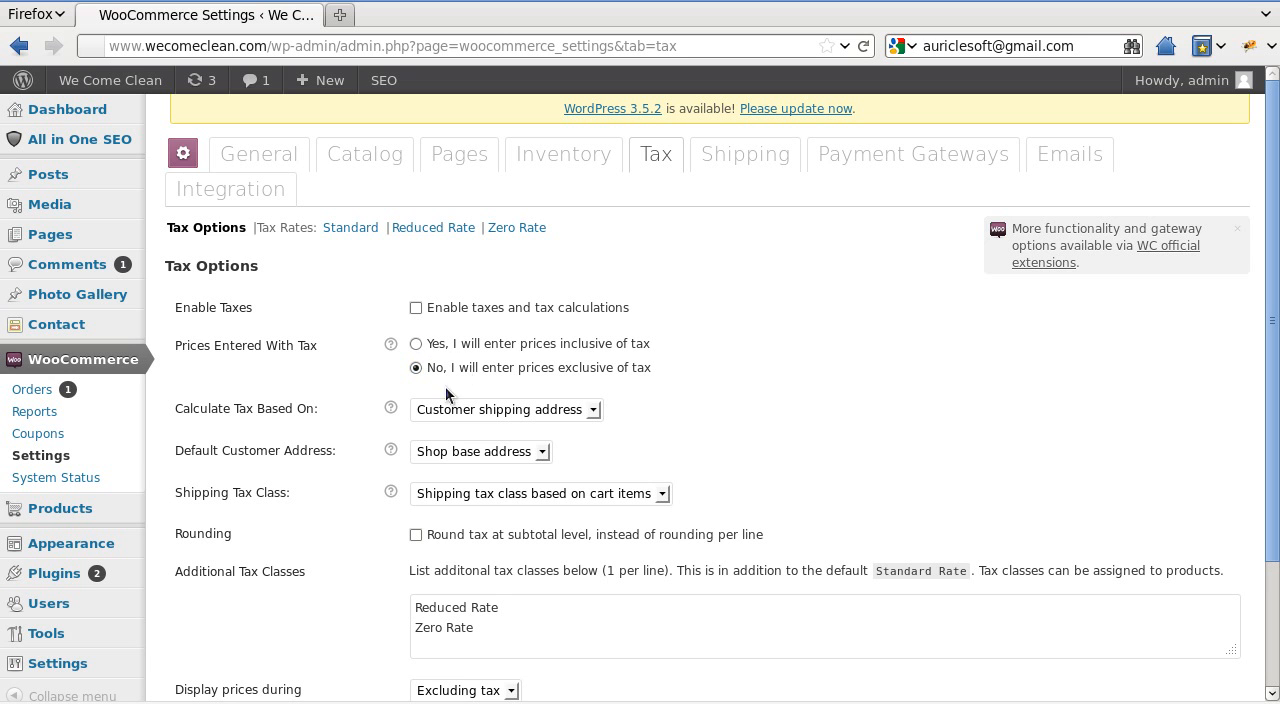
pyautogui.moveTo(444, 358)
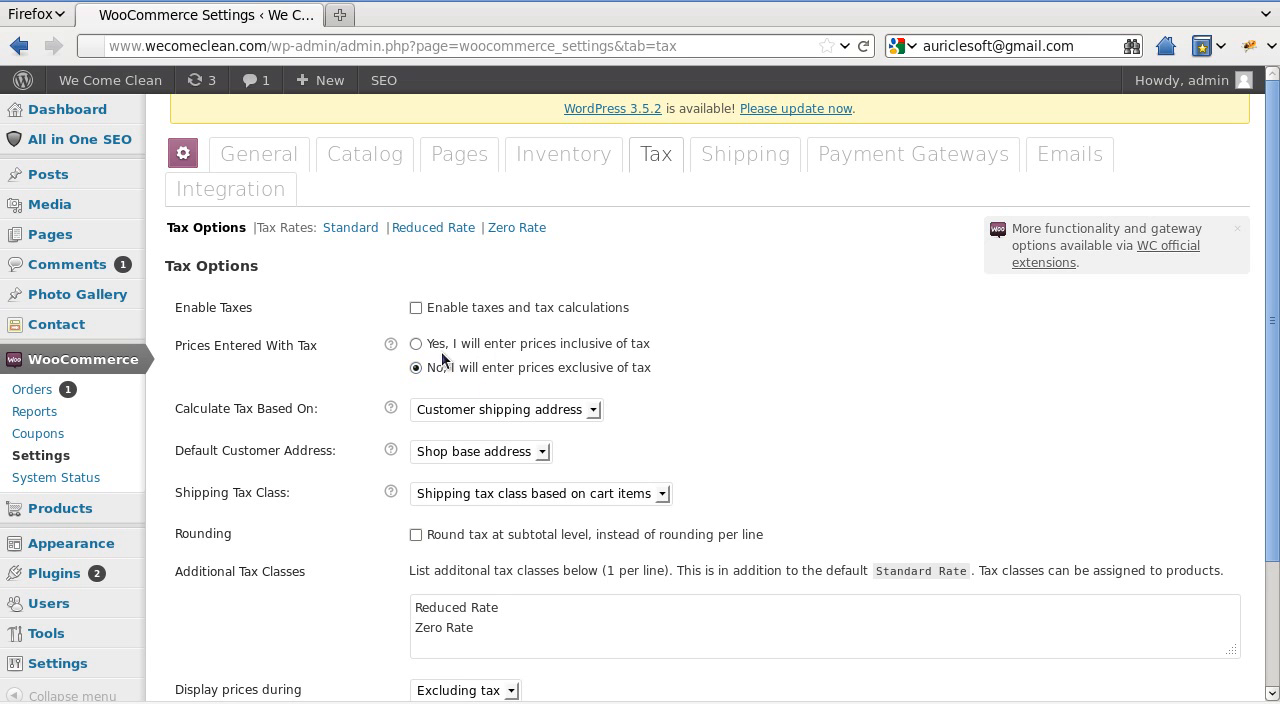
pyautogui.moveTo(612, 362)
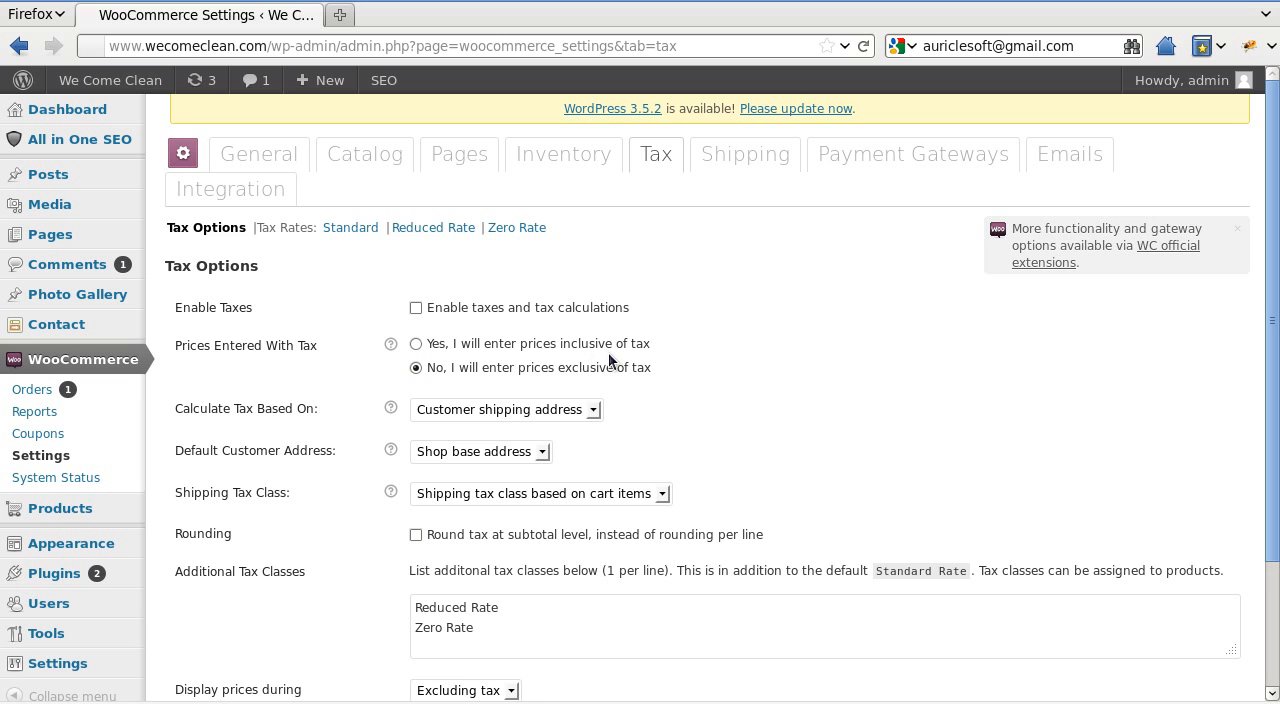
pyautogui.moveTo(508, 402)
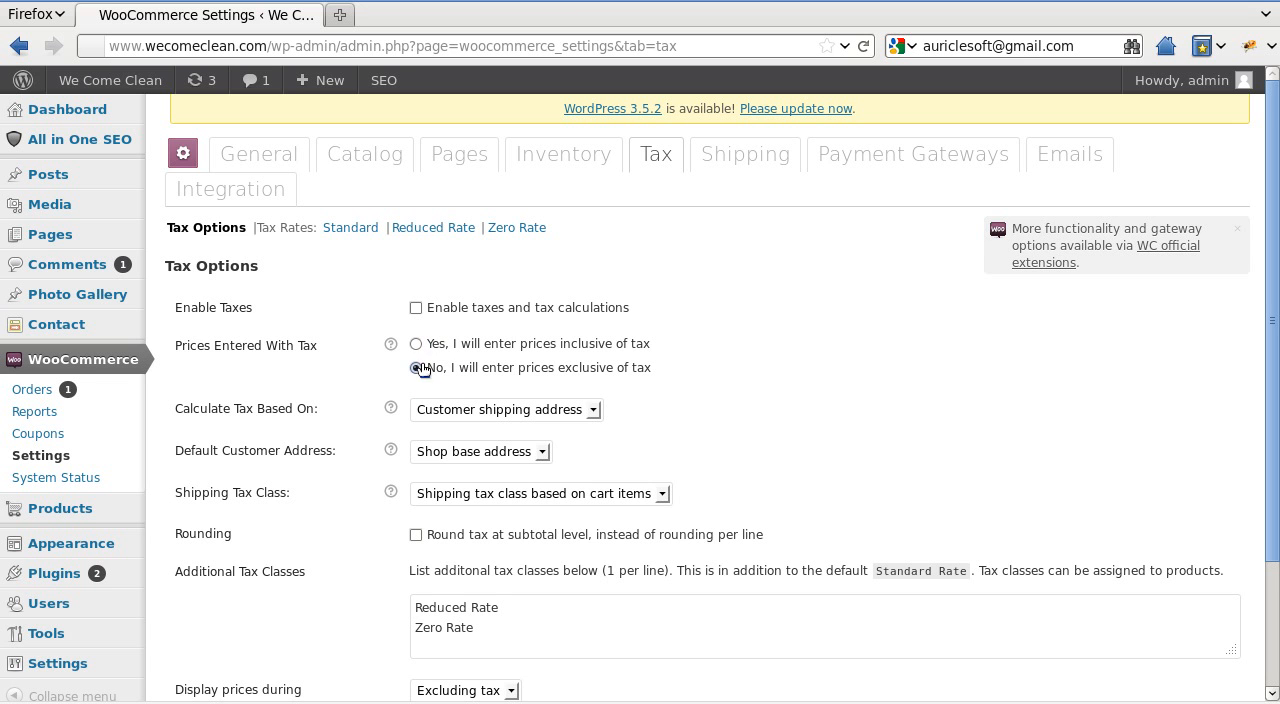
# Choose 'No, I will enter prices exclusive of tax' under Prices Entered With Tax.
pyautogui.click(416, 368)
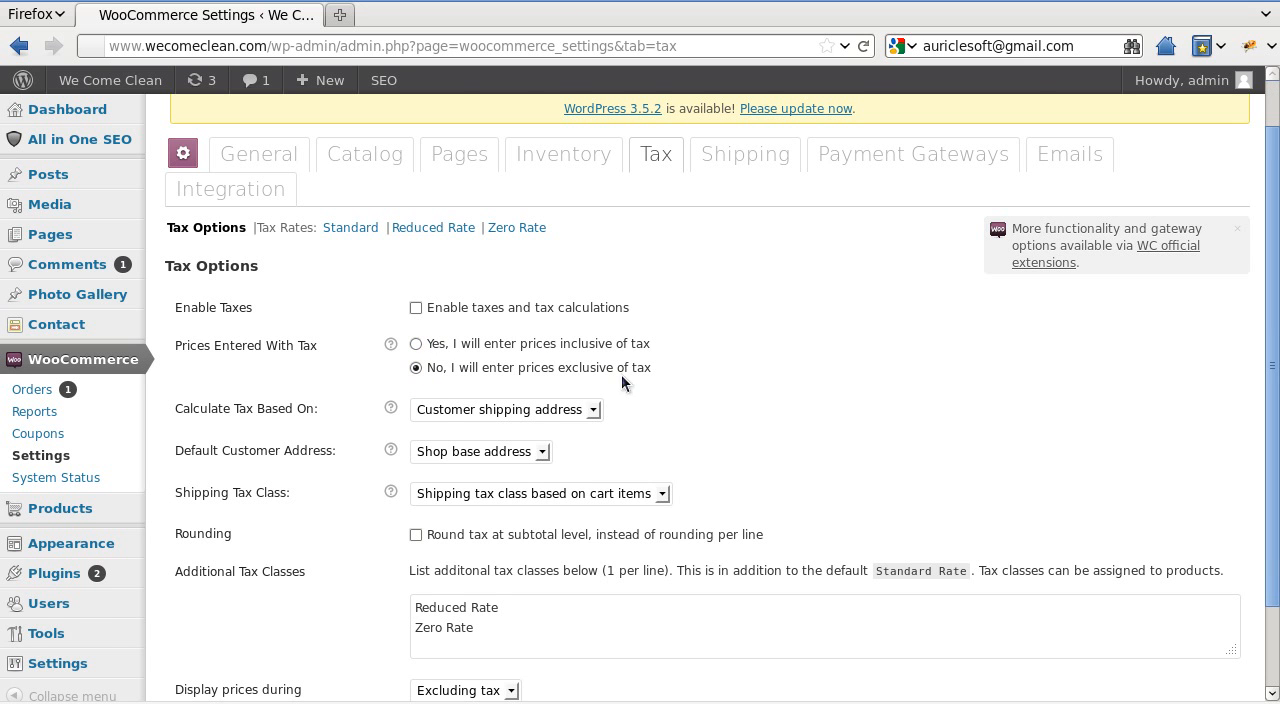
pyautogui.scroll(-3)
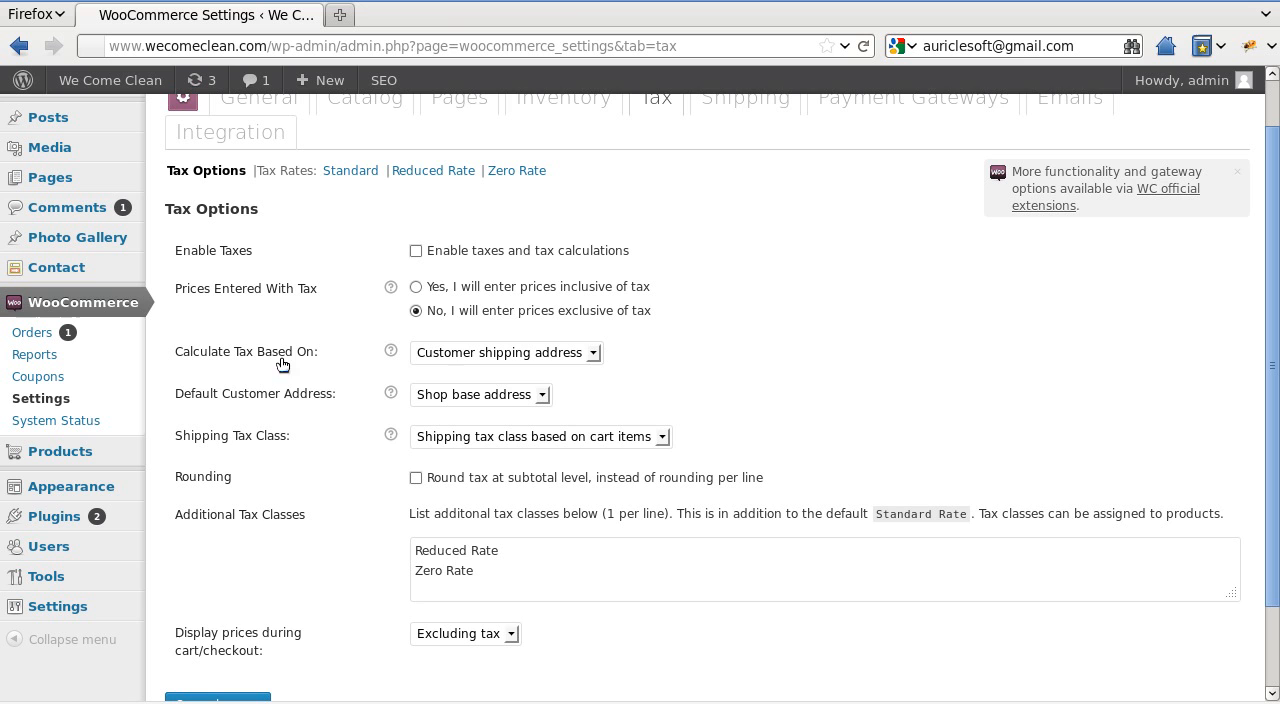
pyautogui.moveTo(490, 370)
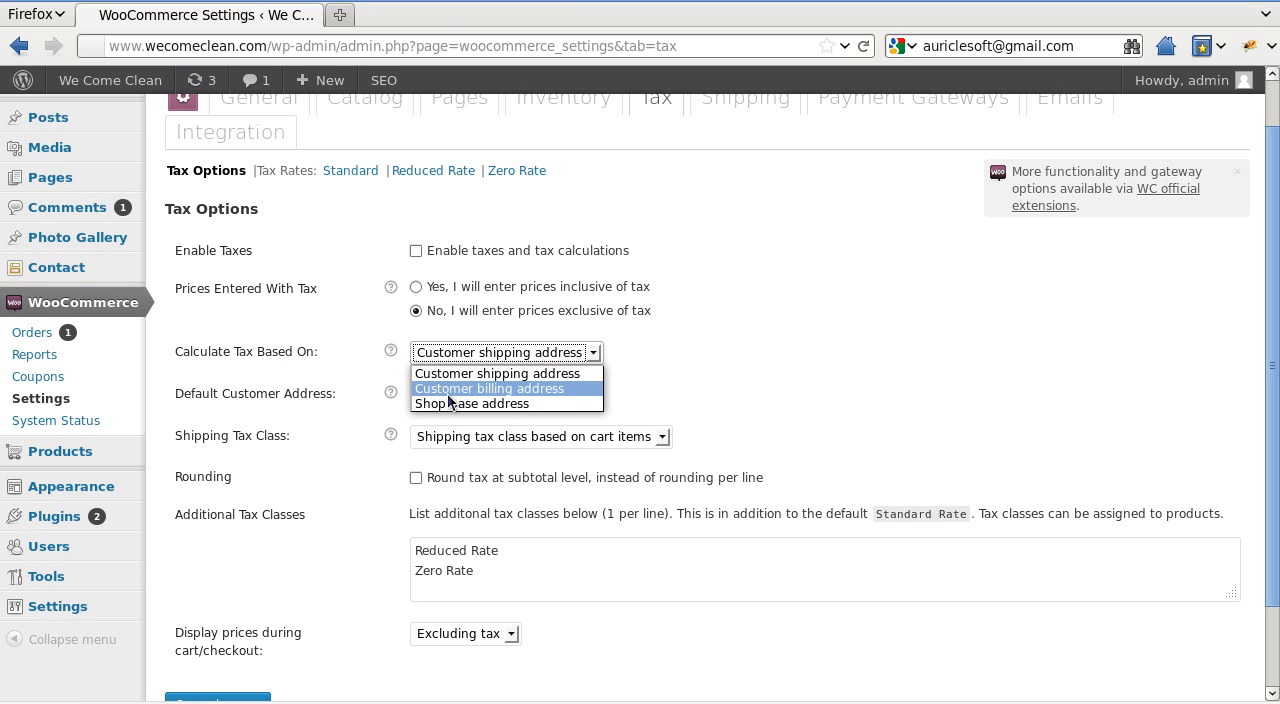
pyautogui.moveTo(496, 402)
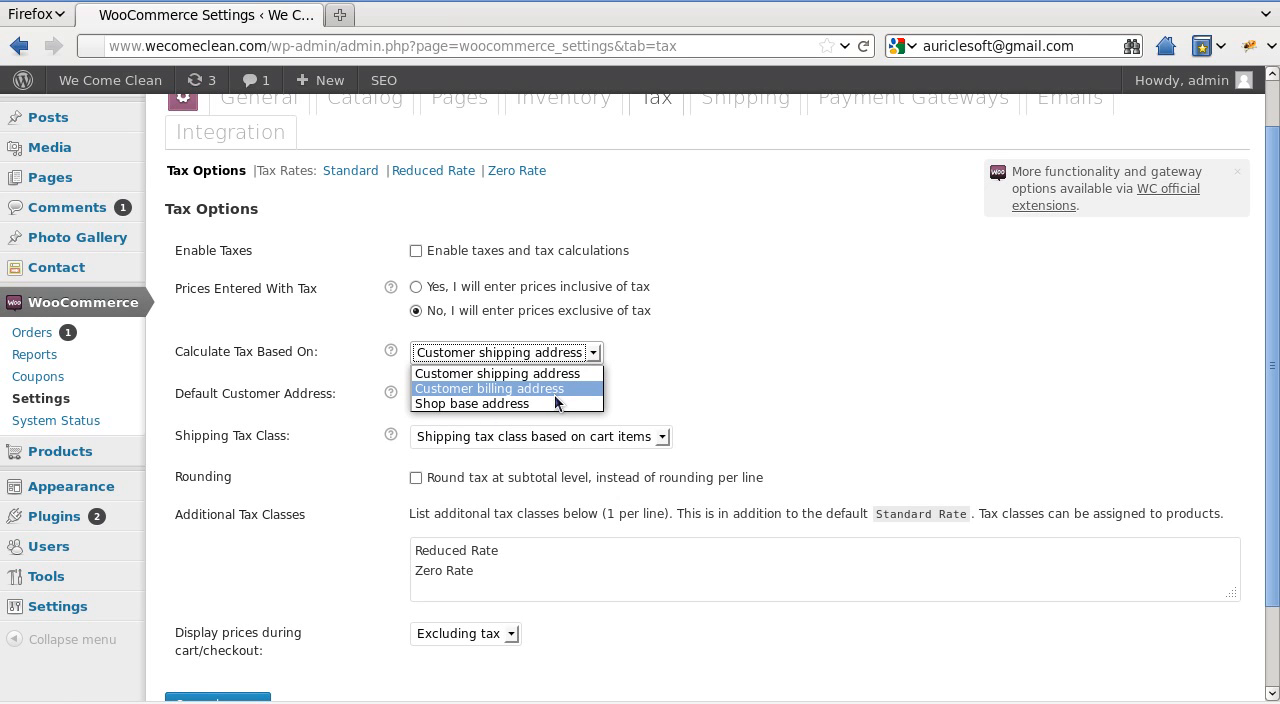
pyautogui.moveTo(498, 372)
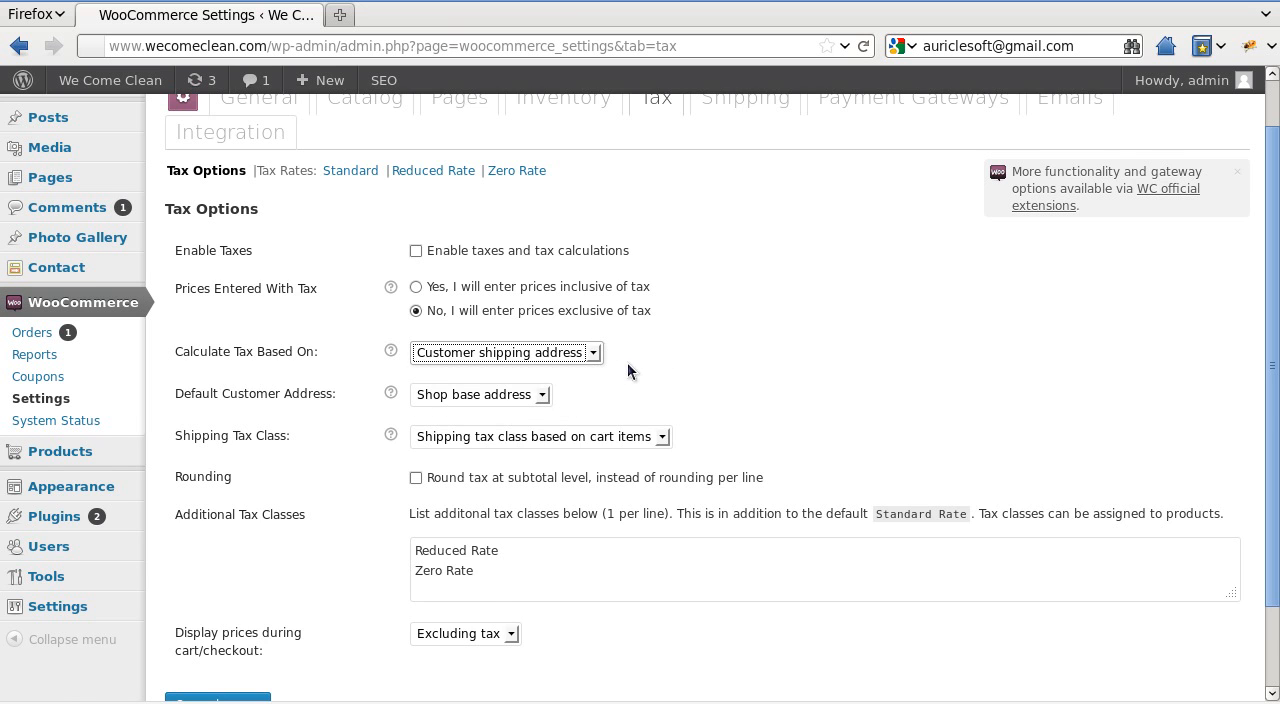
# Keep Calculate Tax Based On at Customer shipping address and show the Default Customer Address choices.
pyautogui.scroll(-3)
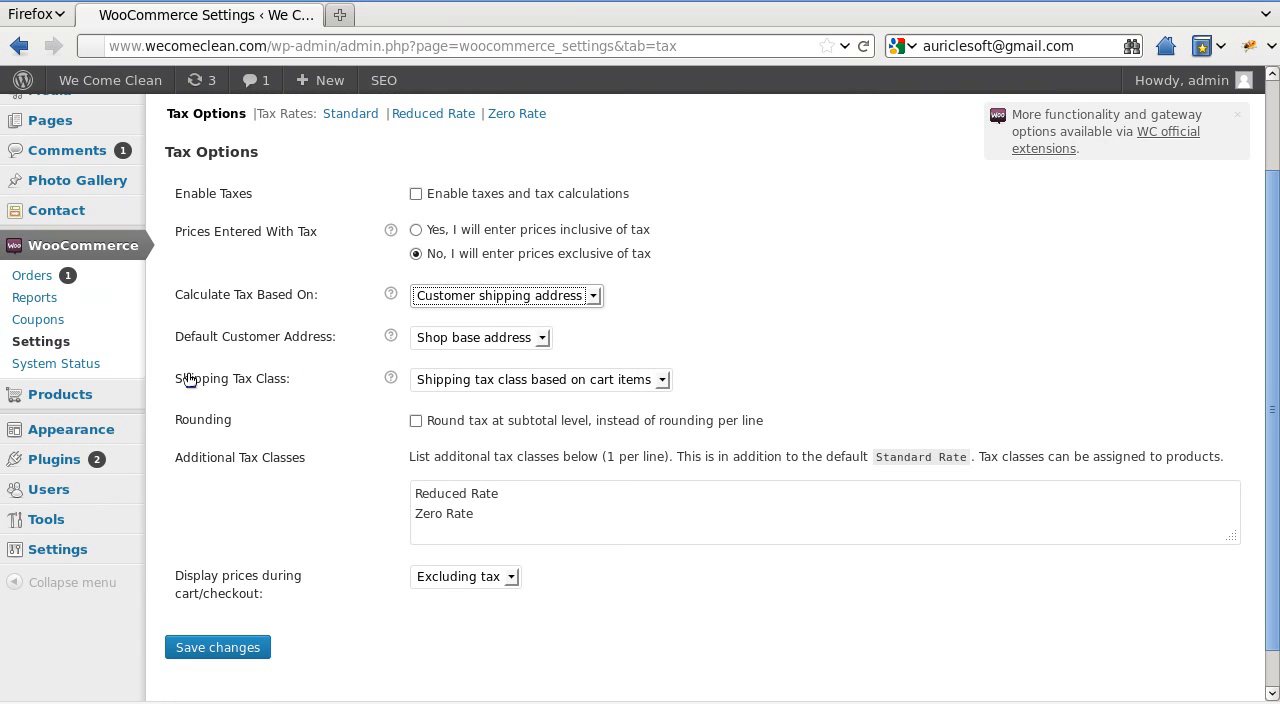
pyautogui.moveTo(490, 356)
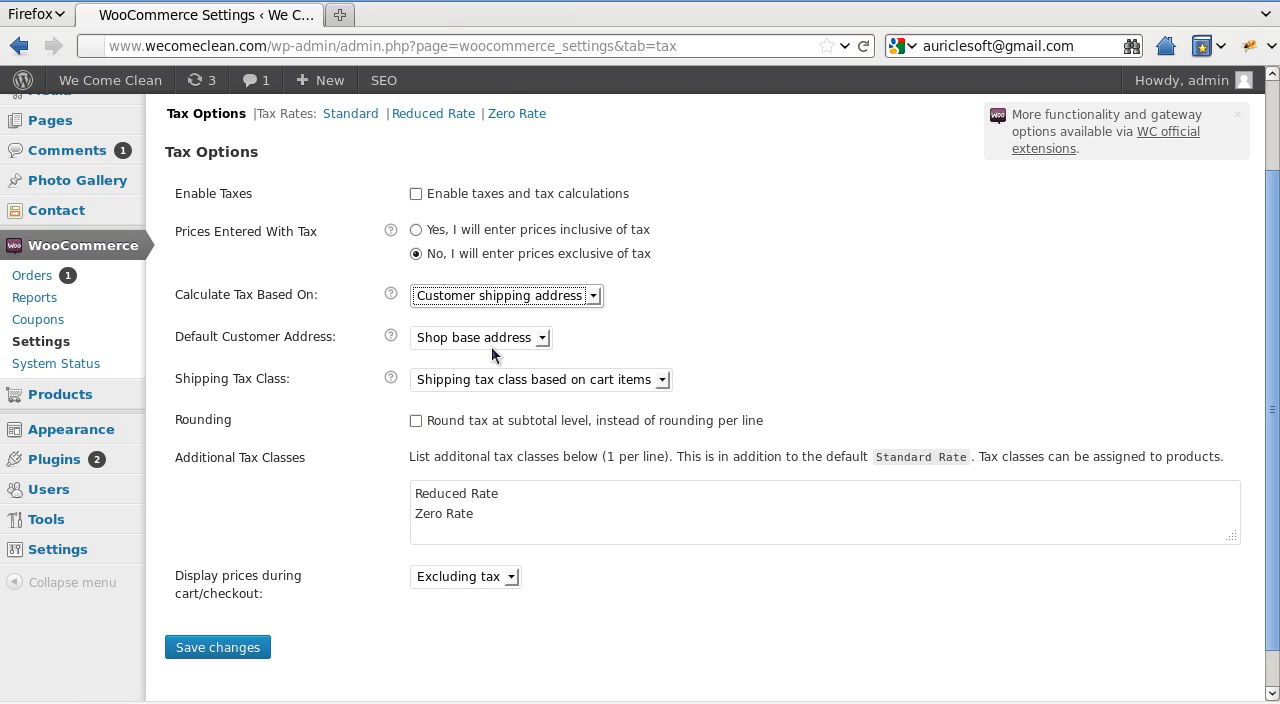
pyautogui.click(480, 336)
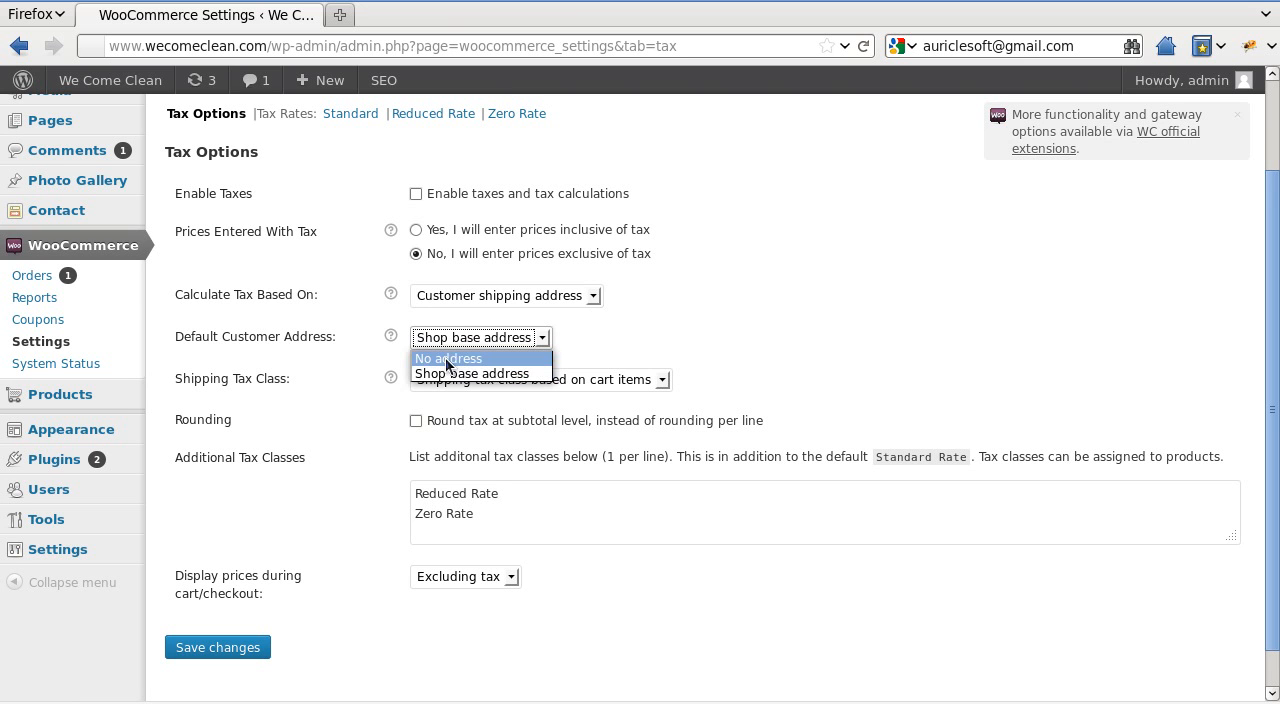
pyautogui.click(472, 372)
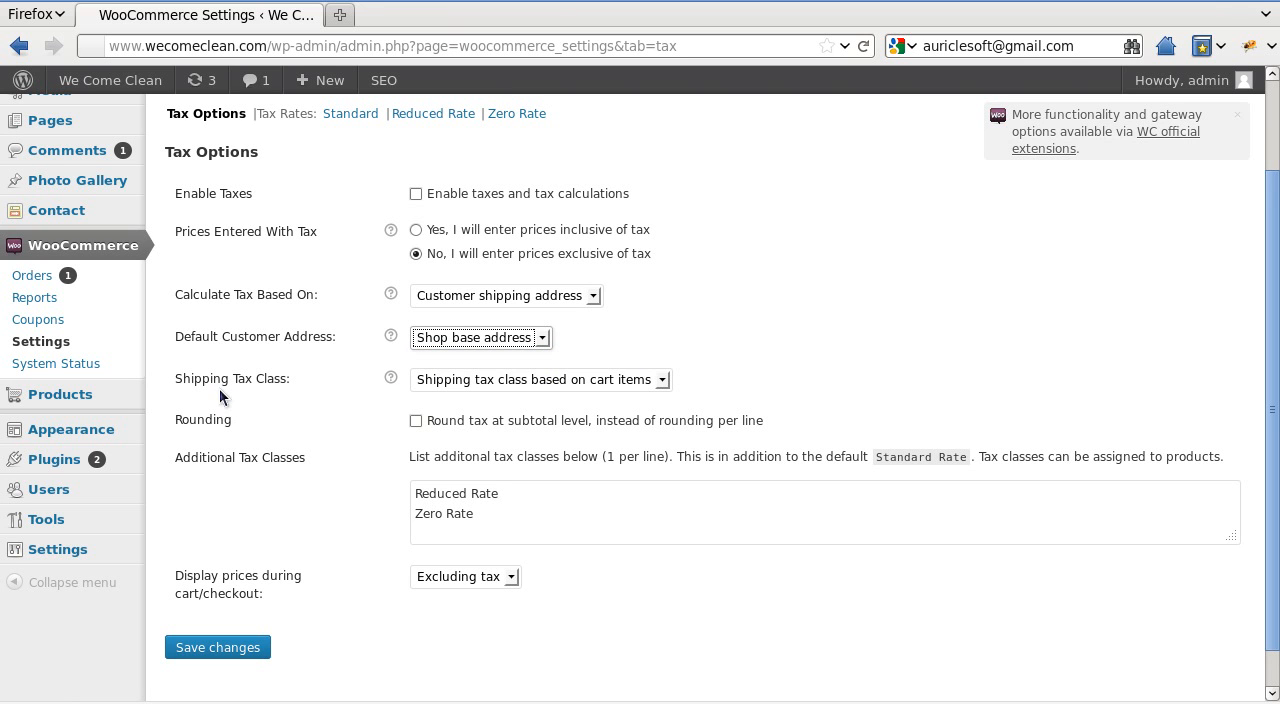
pyautogui.moveTo(238, 396)
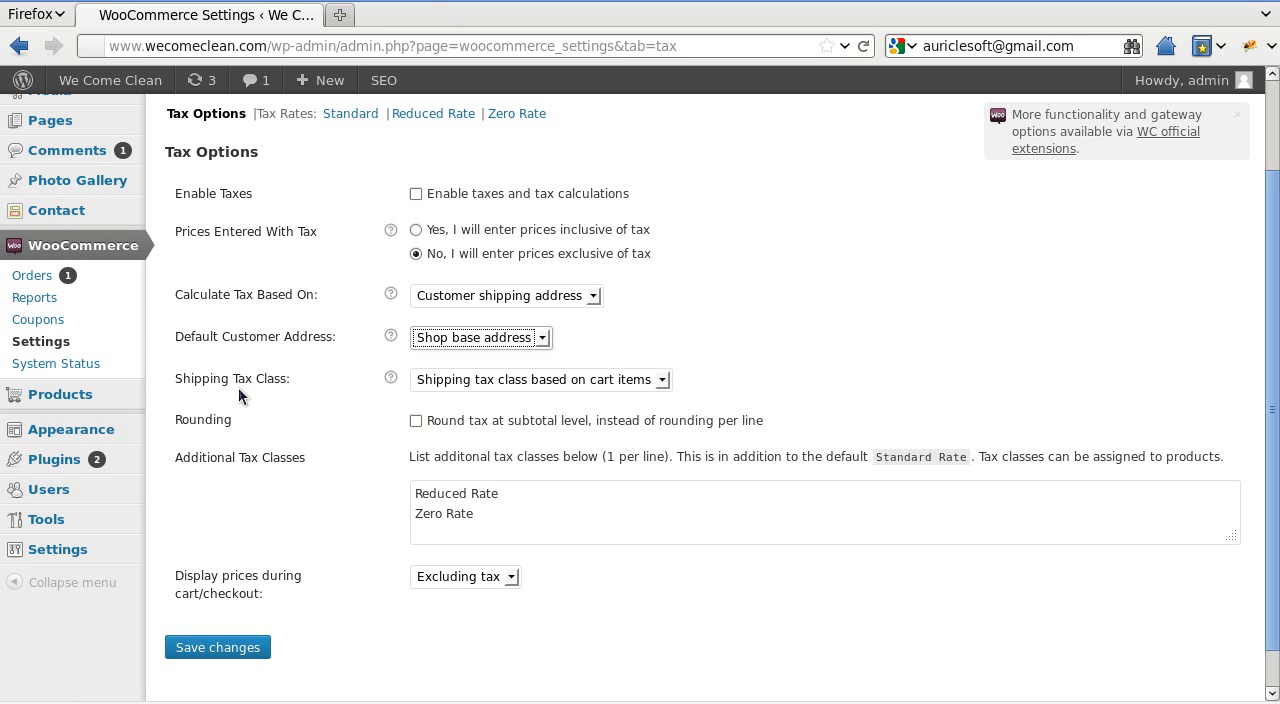
pyautogui.moveTo(550, 400)
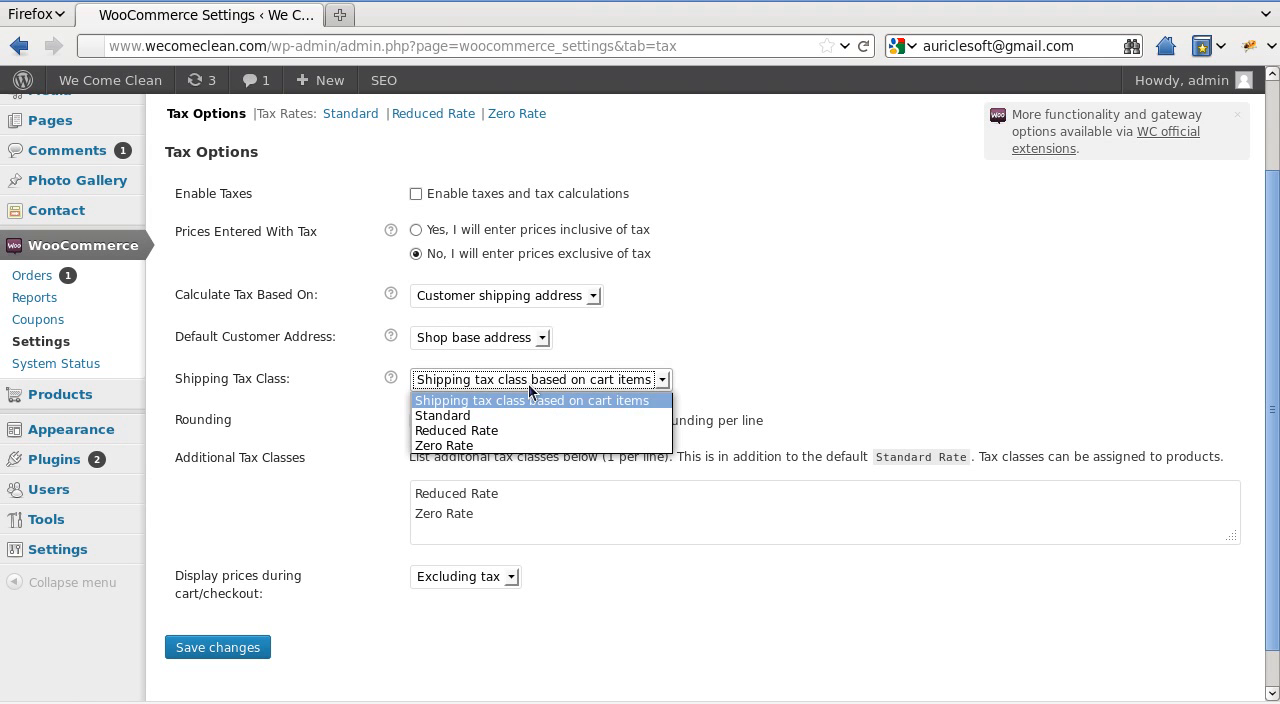
pyautogui.click(536, 380)
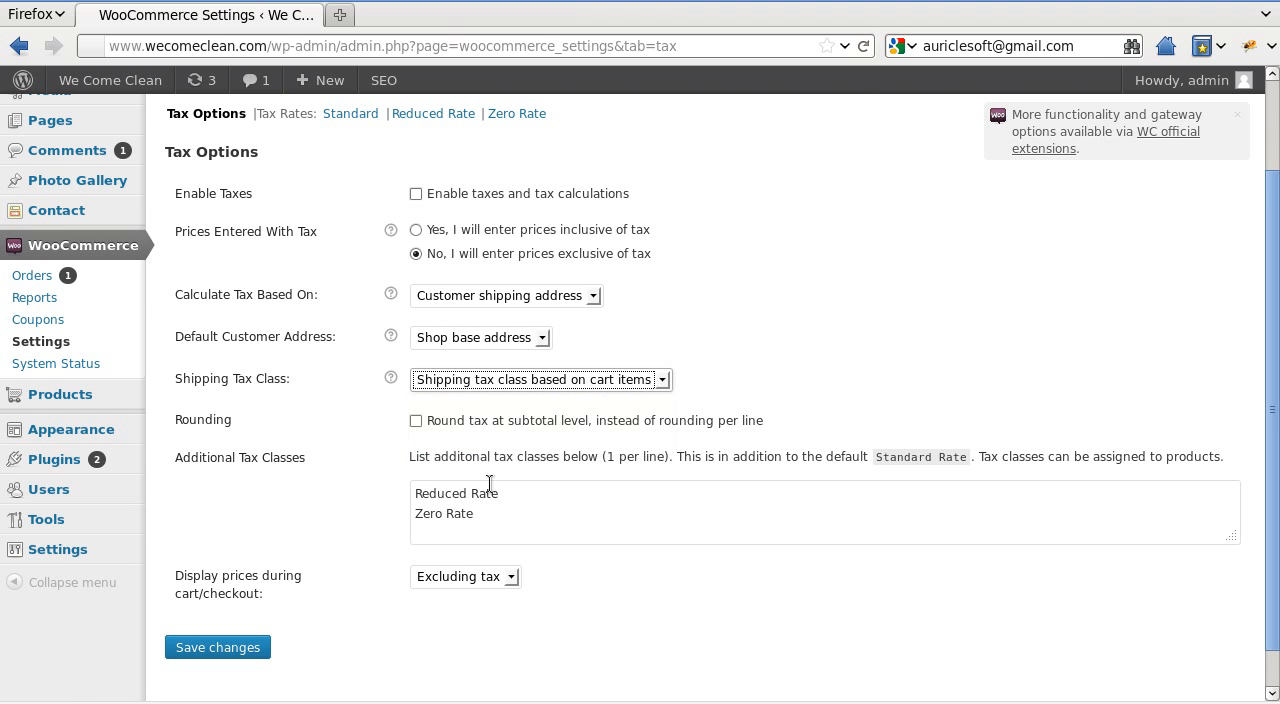
pyautogui.scroll(3)
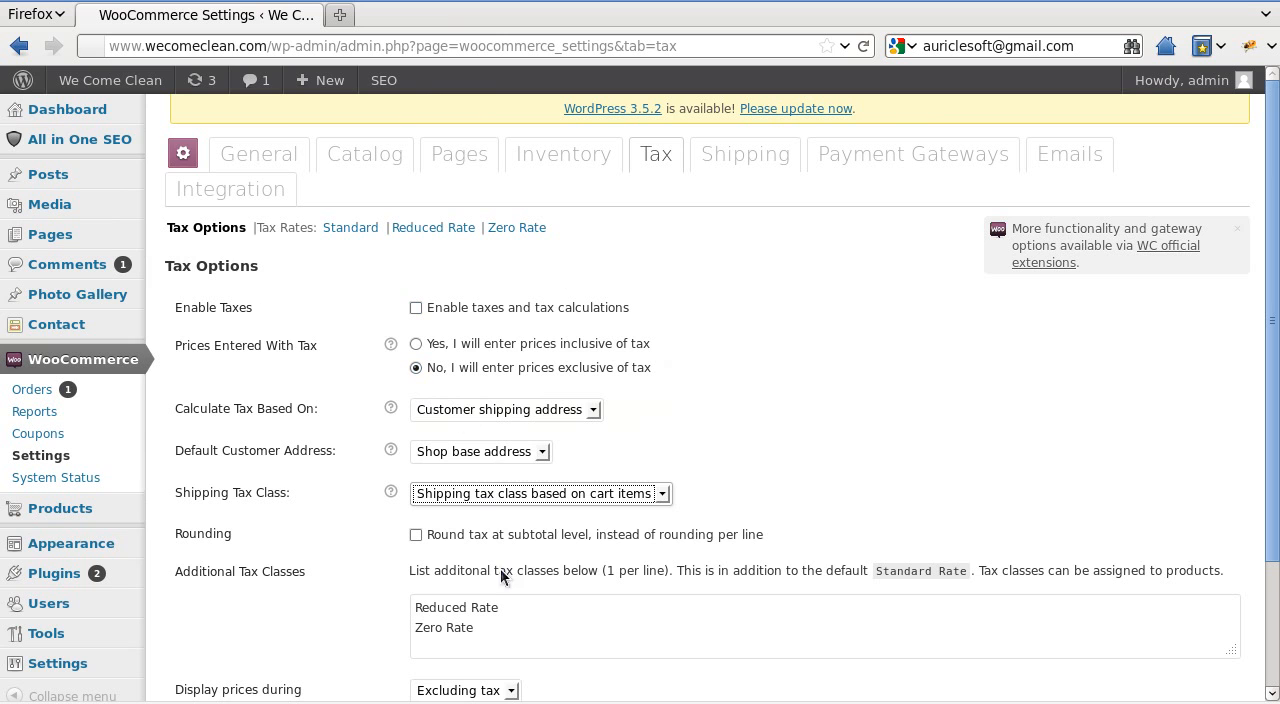
pyautogui.moveTo(382, 412)
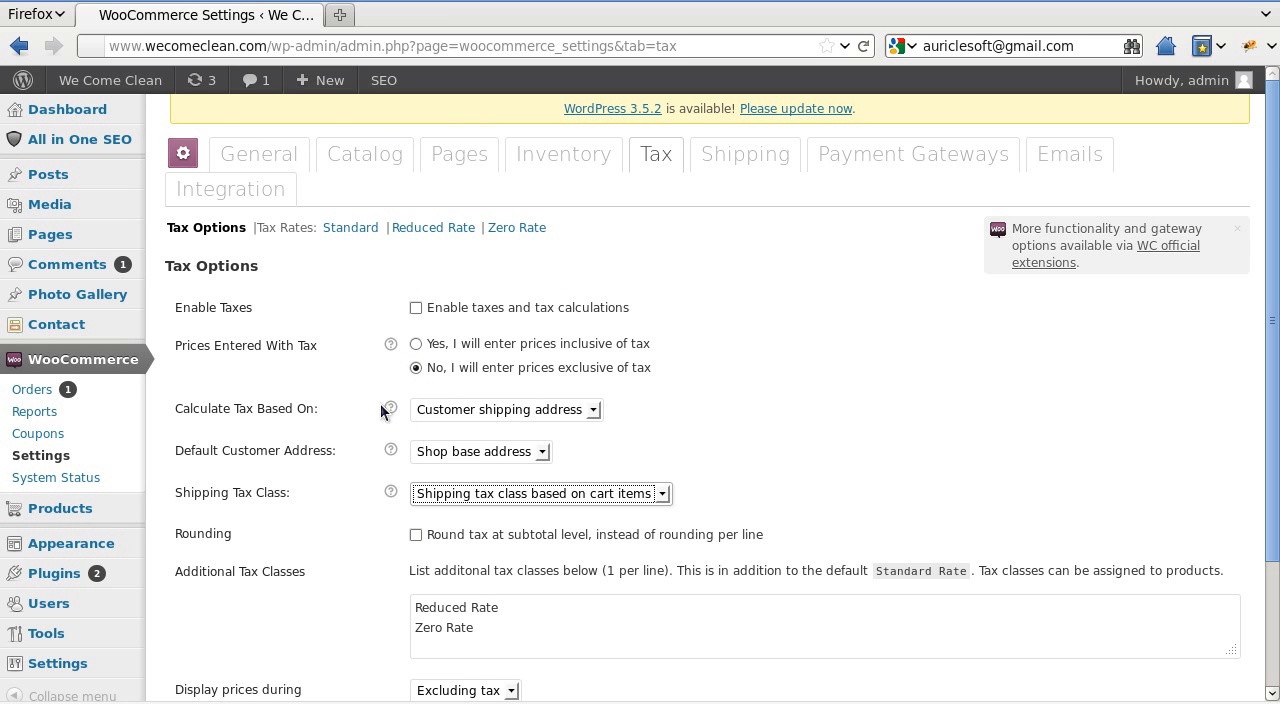
pyautogui.moveTo(308, 344)
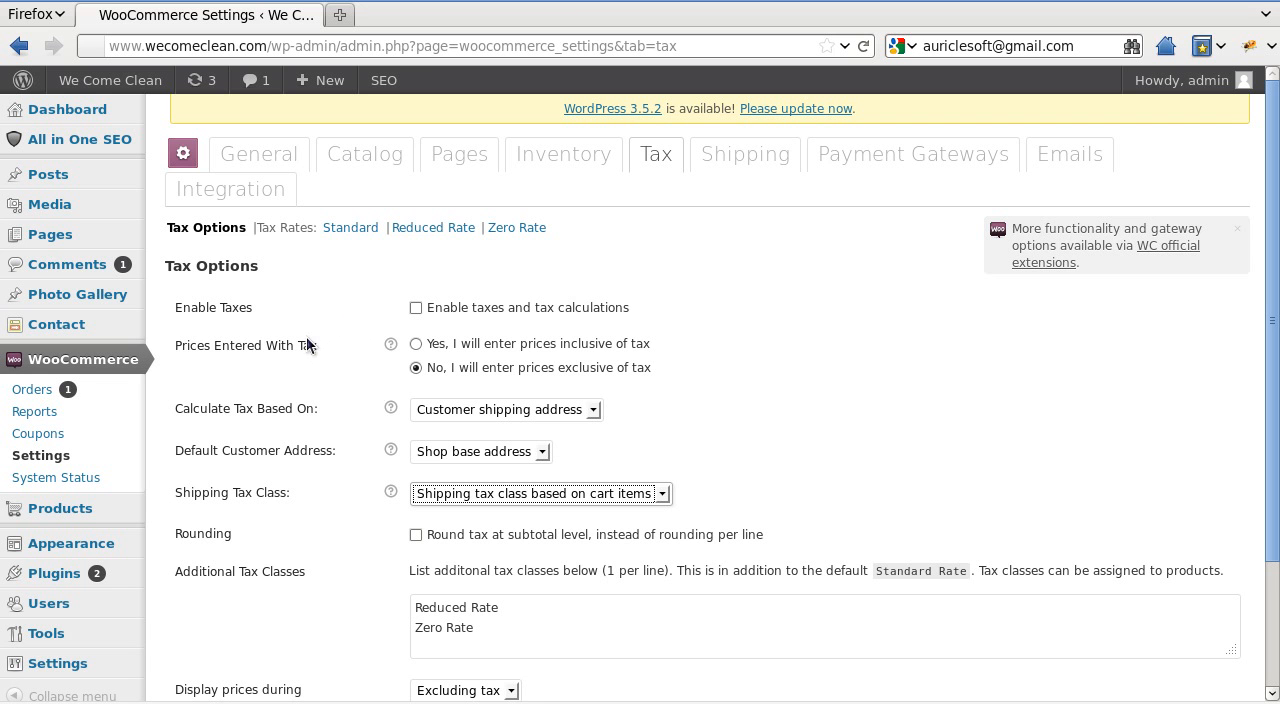
pyautogui.scroll(-3)
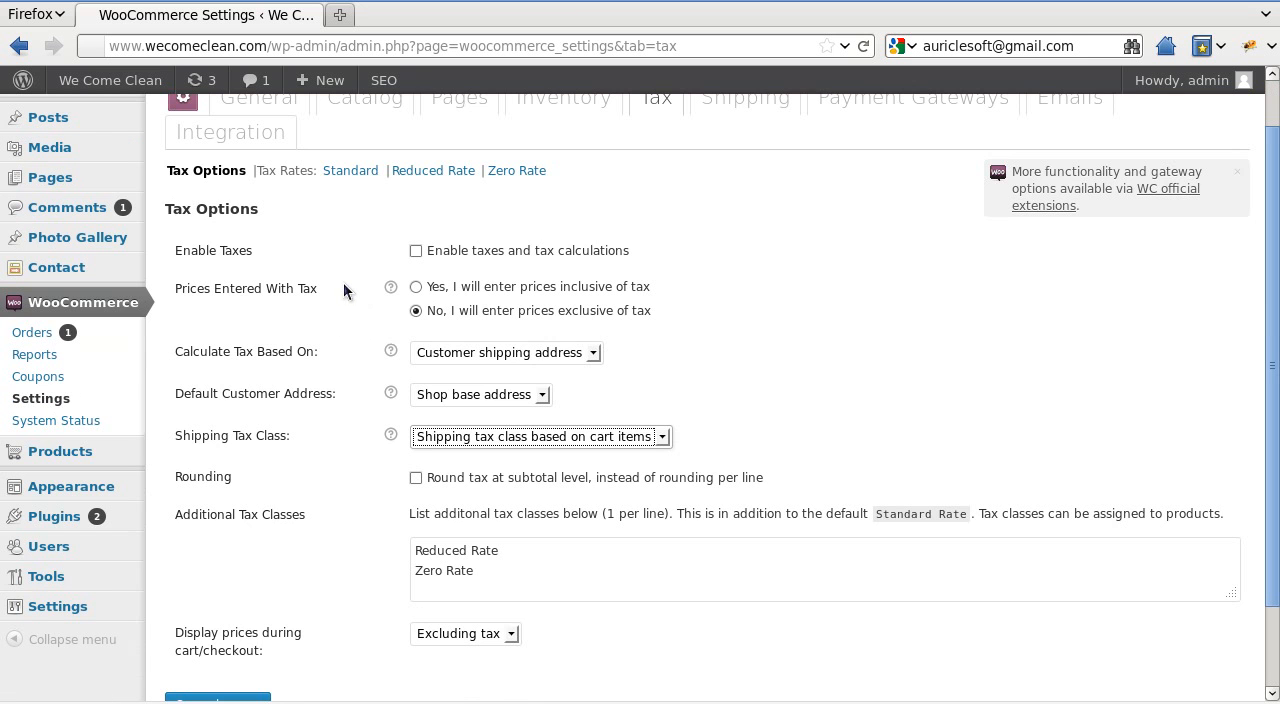
pyautogui.moveTo(350, 170)
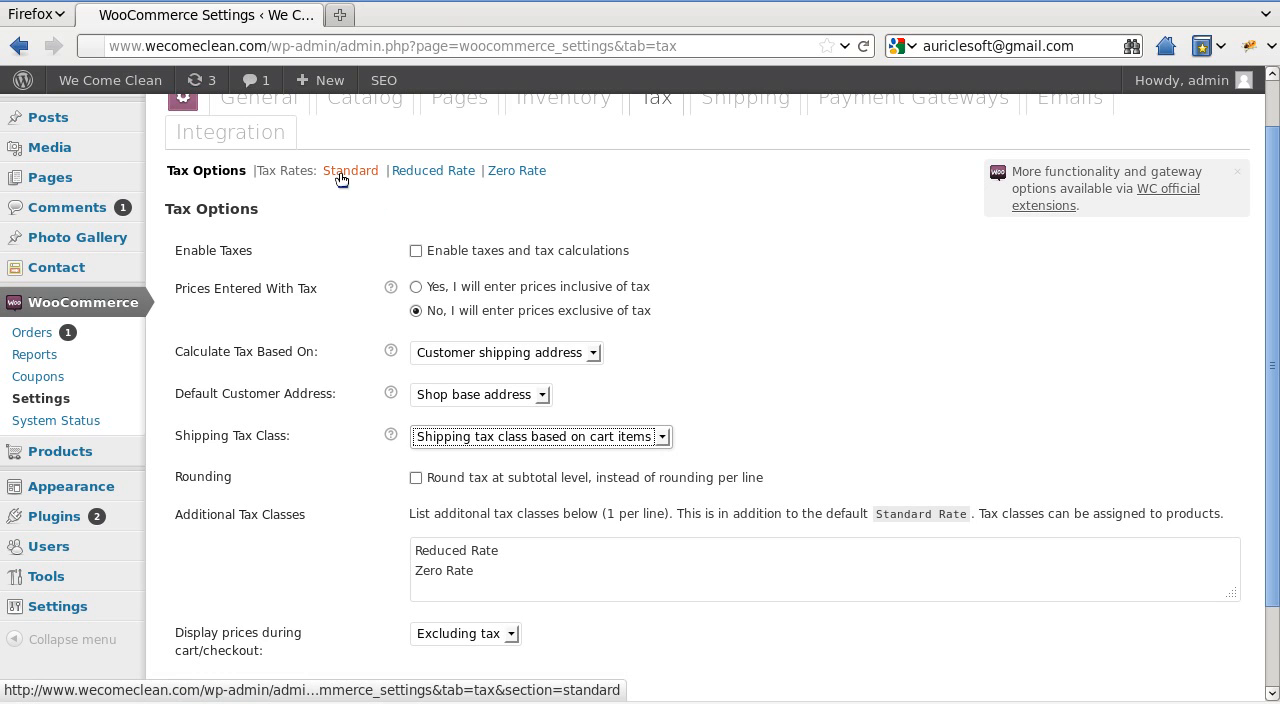
# Go to the Standard tax rates table from the Tax Rates links.
pyautogui.click(350, 170)
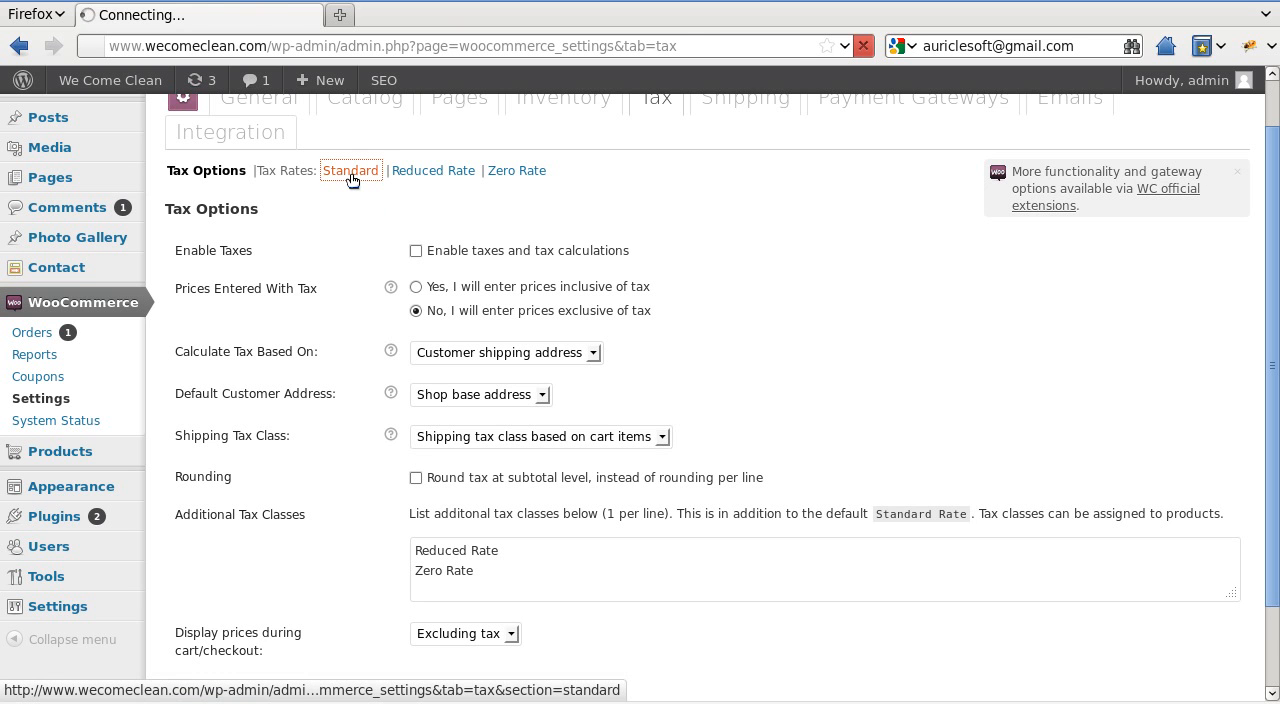
pyautogui.click(350, 170)
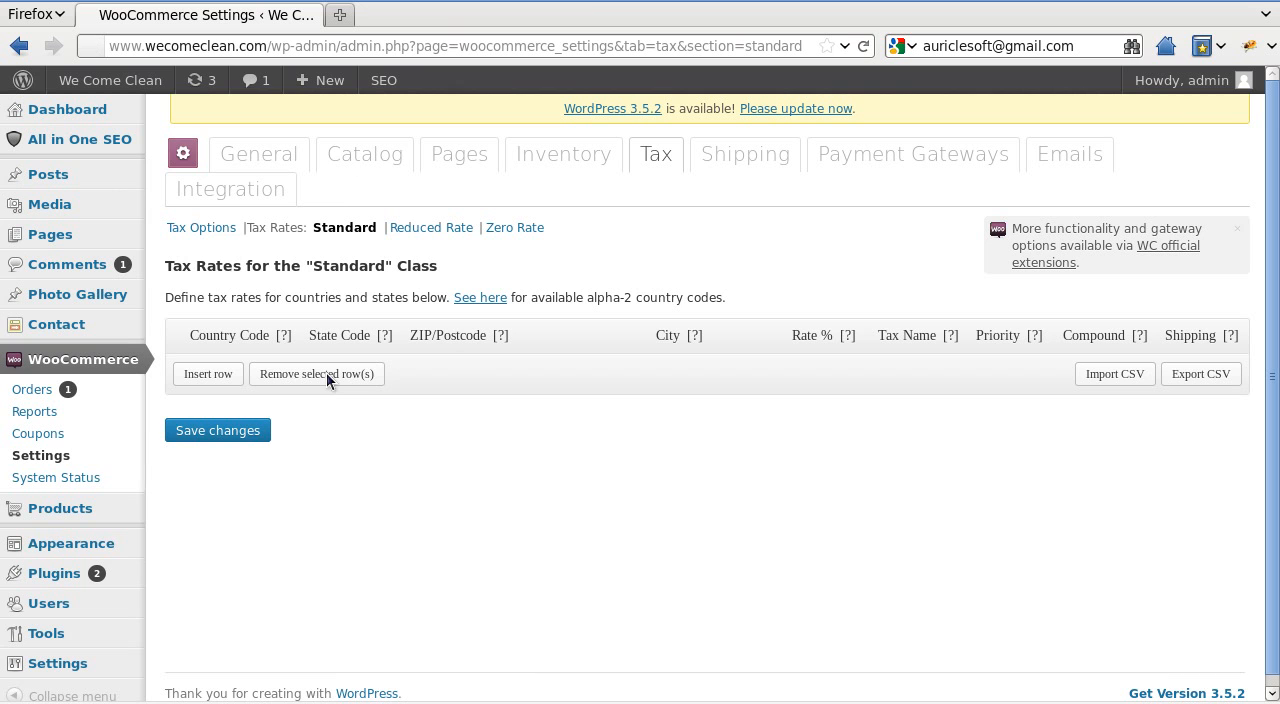
pyautogui.moveTo(320, 468)
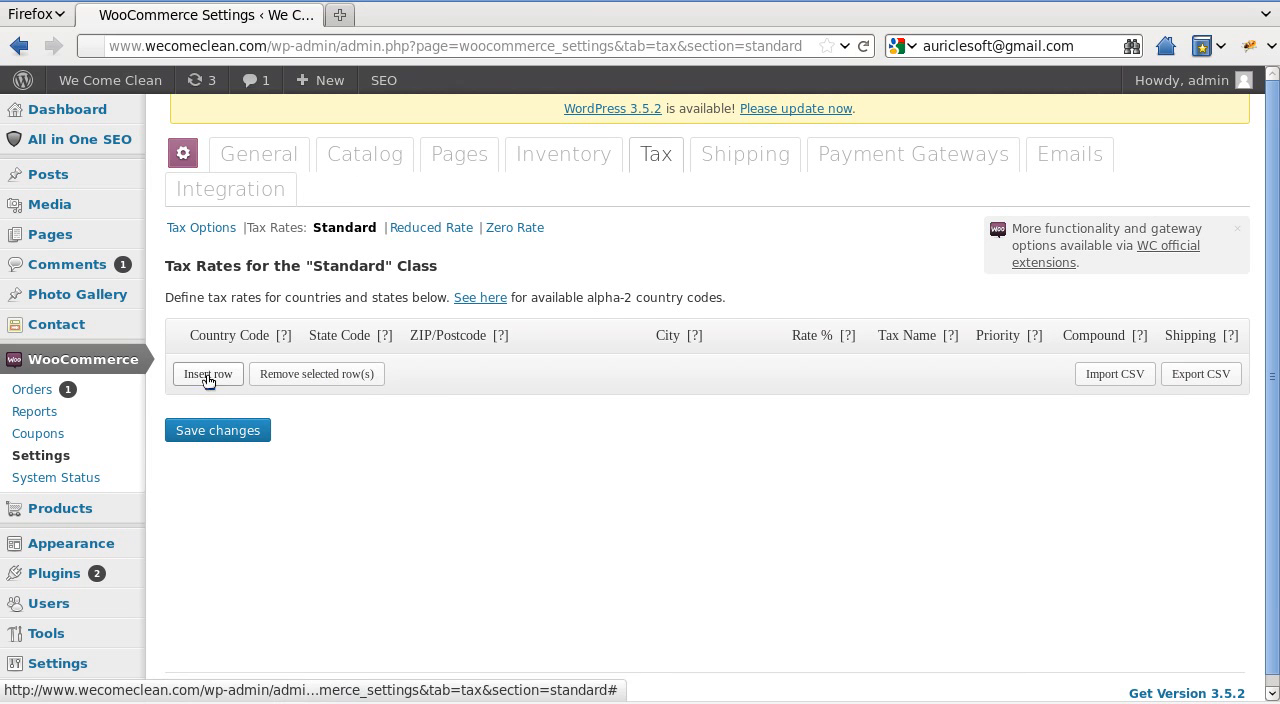
# Insert a new blank rate row in the Standard tax rates table.
pyautogui.click(208, 372)
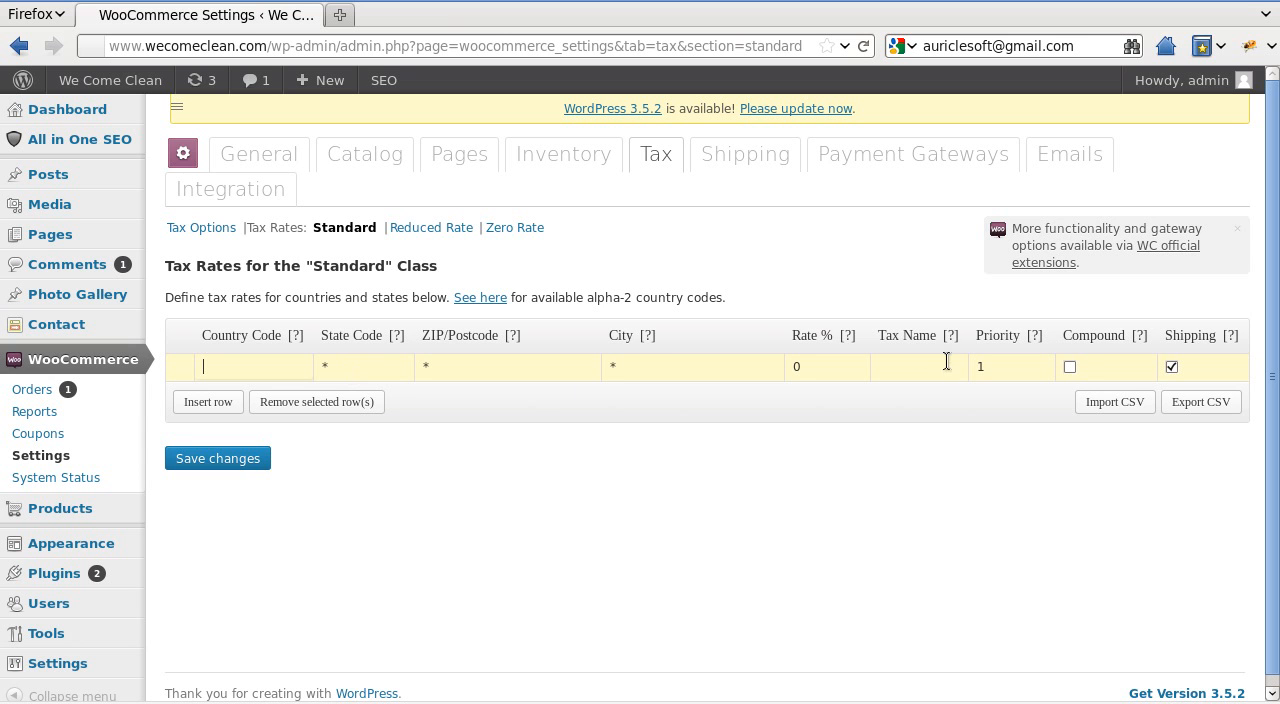
pyautogui.moveTo(296, 452)
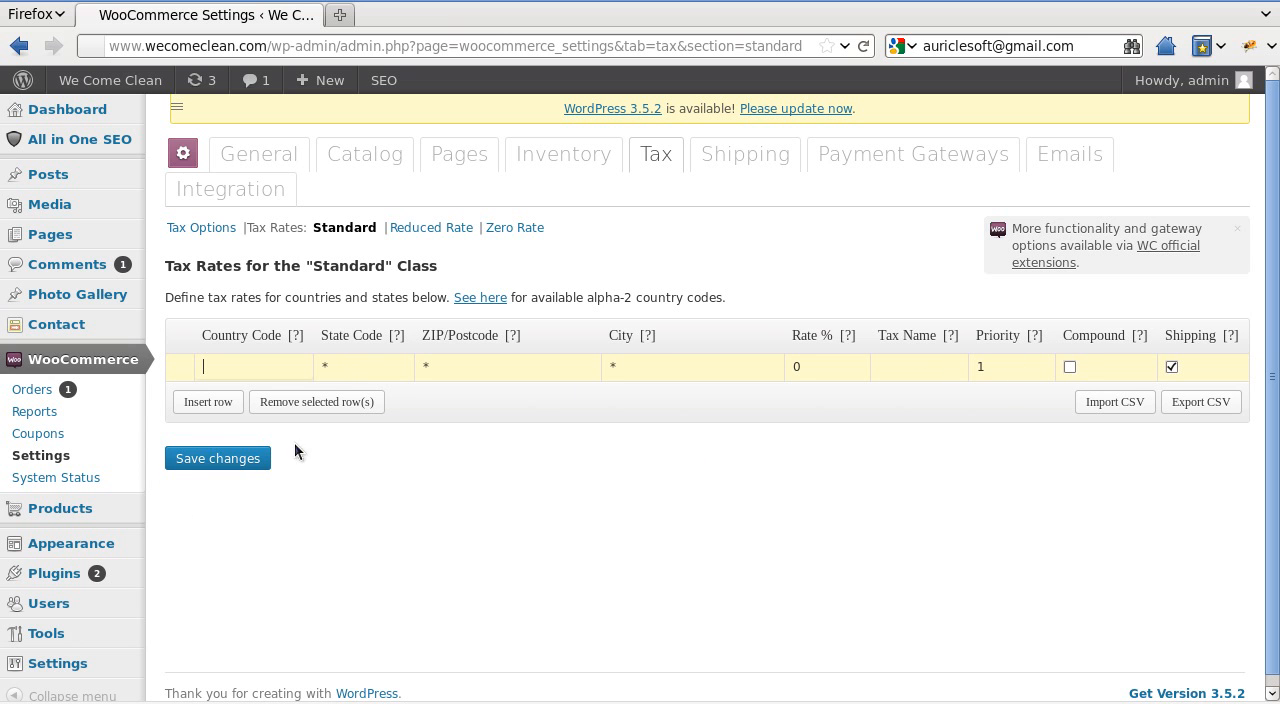
pyautogui.moveTo(192, 468)
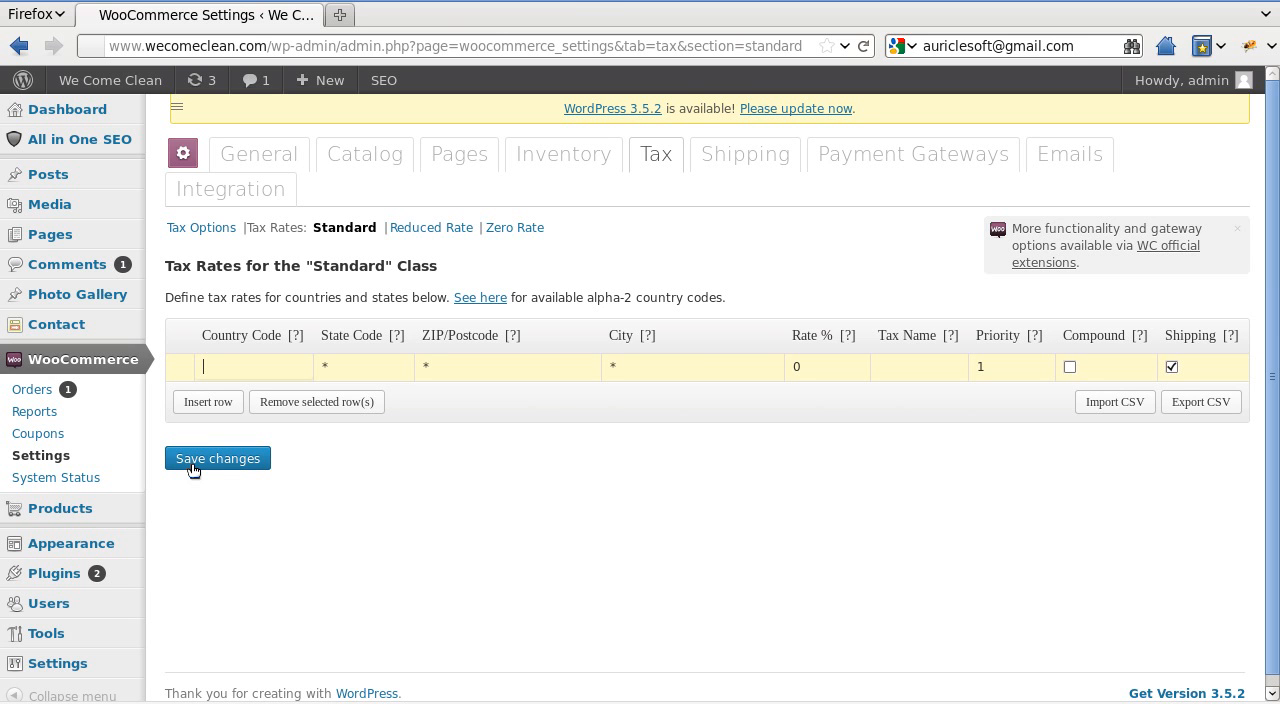
pyautogui.moveTo(1024, 118)
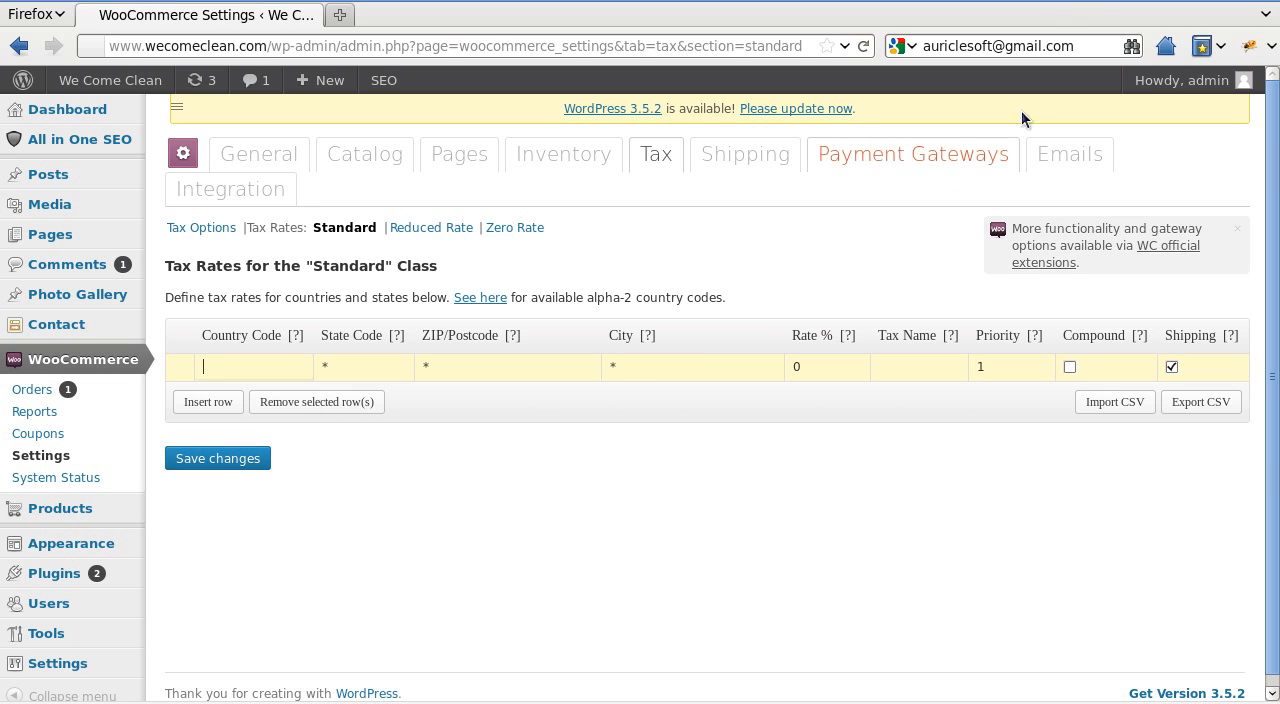